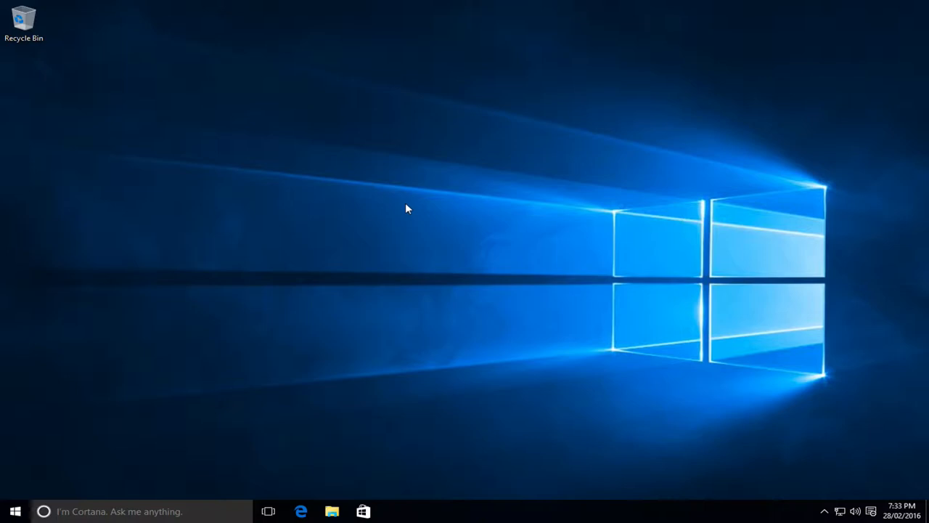
pyautogui.moveTo(285, 476)
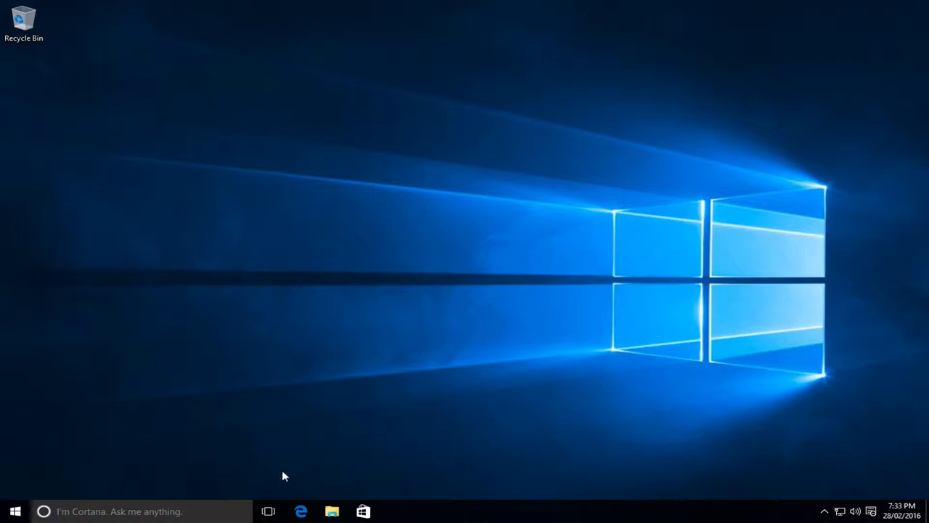
# - Go to BlueCube's Development Environment page and reach the NodeJS link in the Install Node.js section
pyautogui.click(300, 511)
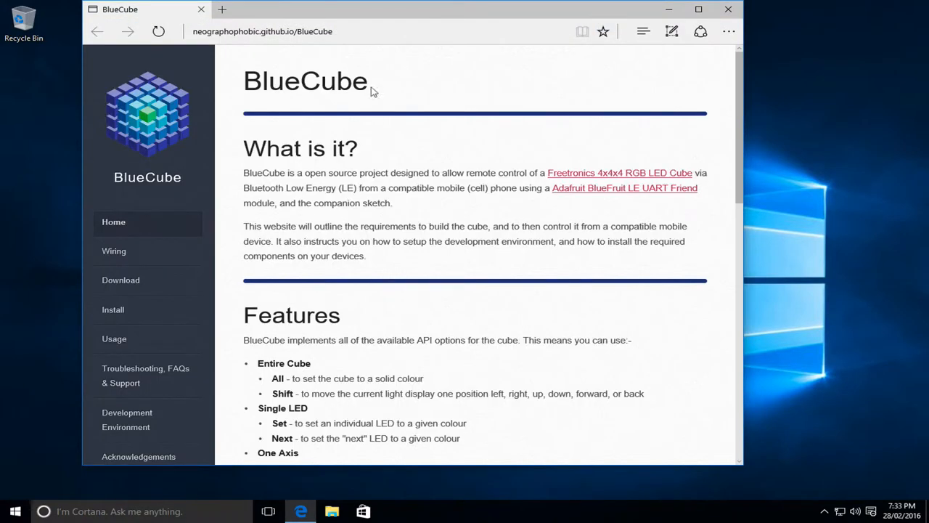
pyautogui.moveTo(126, 419)
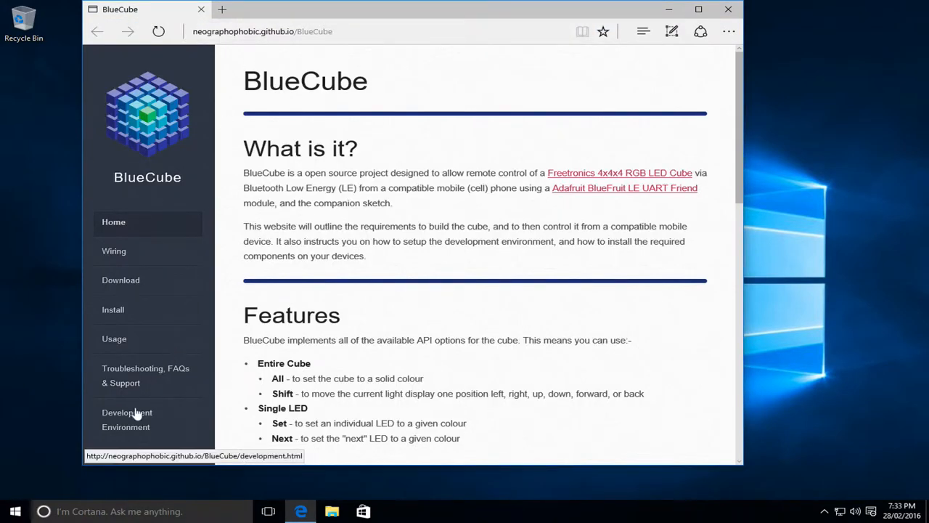
pyautogui.click(126, 418)
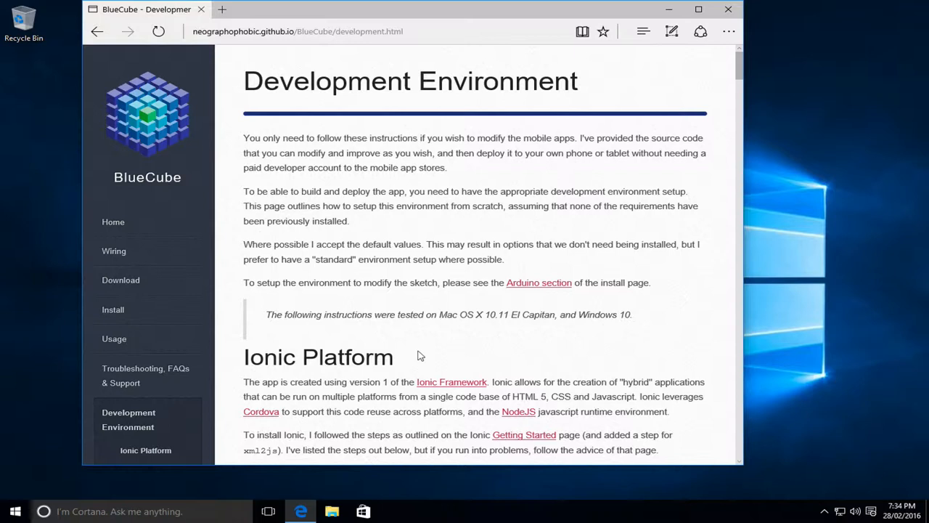
pyautogui.moveTo(427, 369)
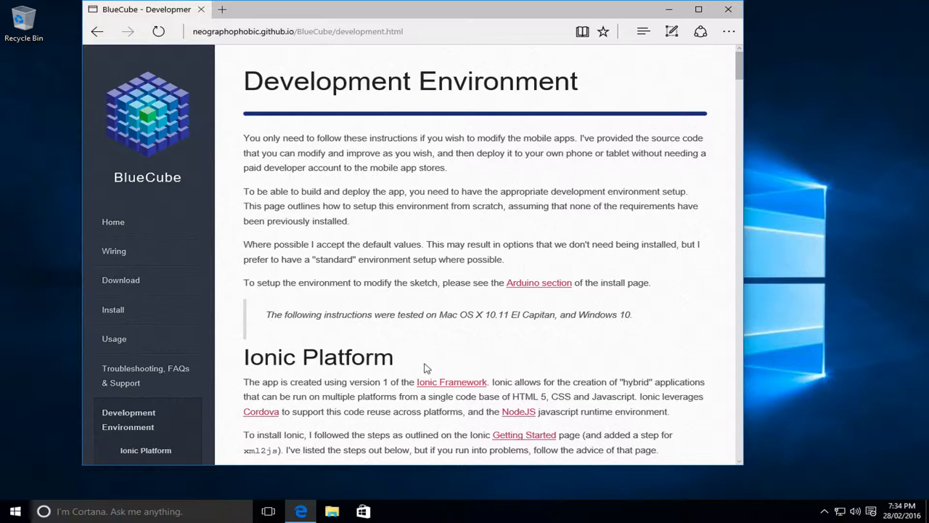
pyautogui.scroll(-3)
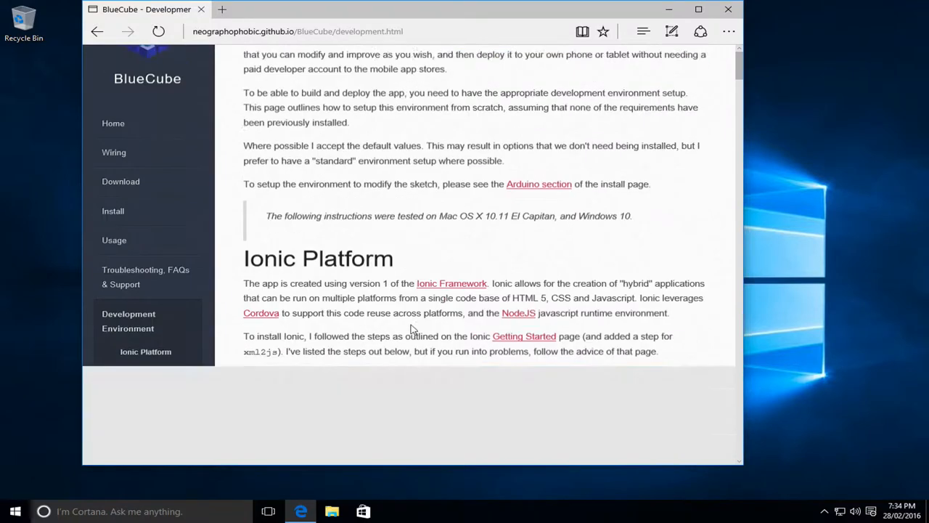
pyautogui.scroll(-3)
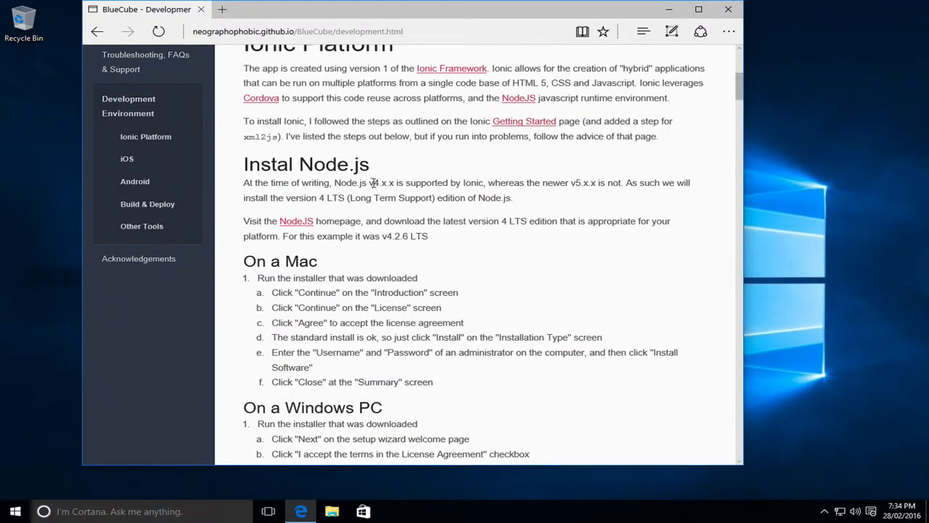
pyautogui.rightClick(296, 221)
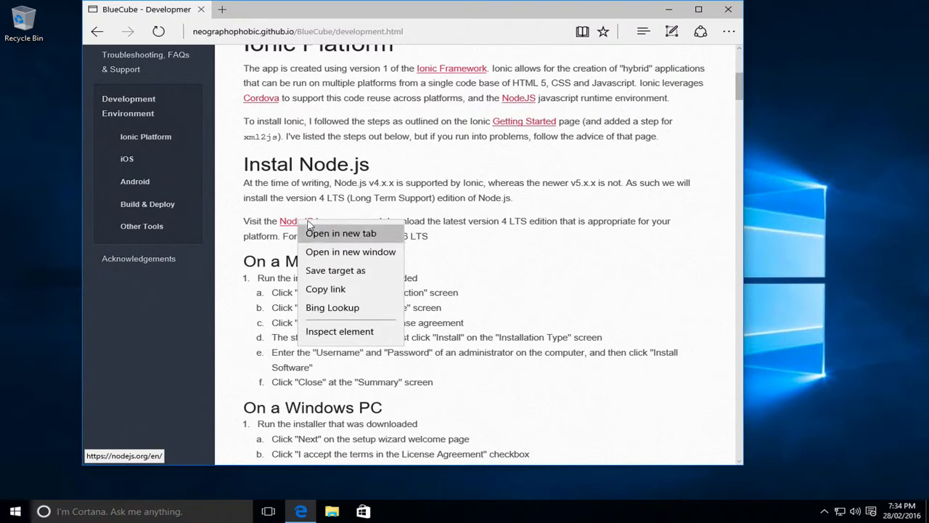
# - Load the Node.js homepage in a new tab and download the v4.3.1 LTS Windows installer
pyautogui.click(340, 232)
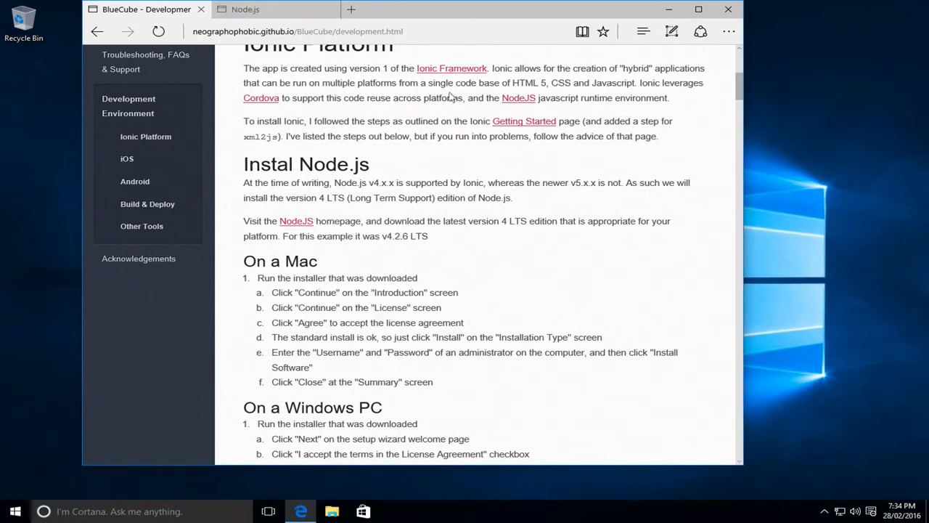
pyautogui.click(247, 9)
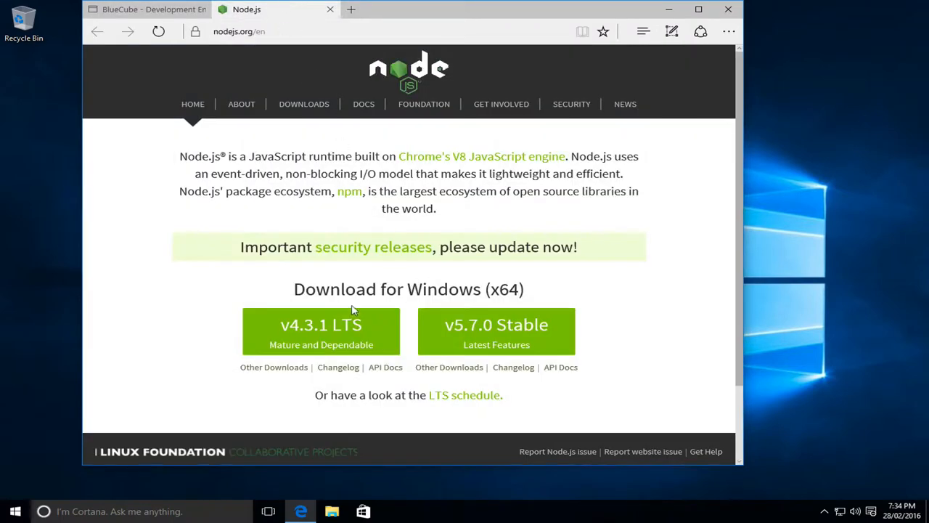
pyautogui.moveTo(380, 308)
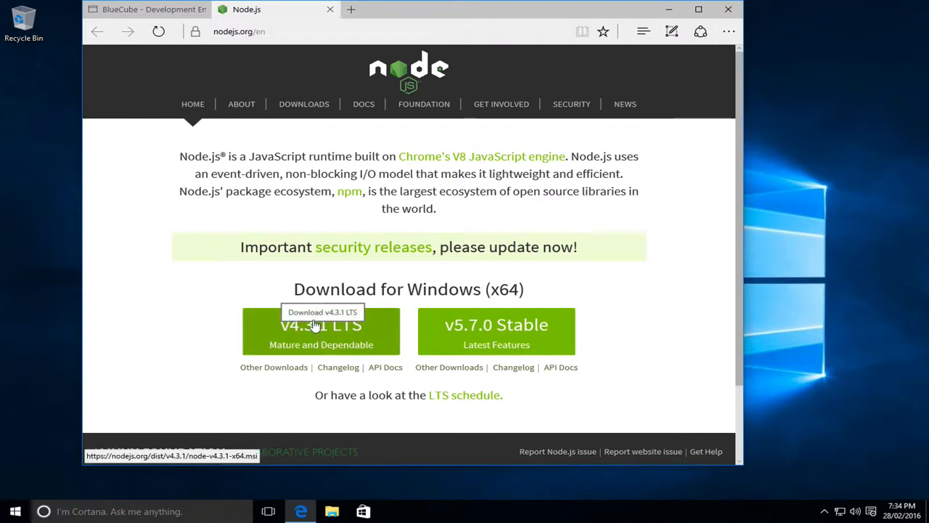
pyautogui.click(321, 326)
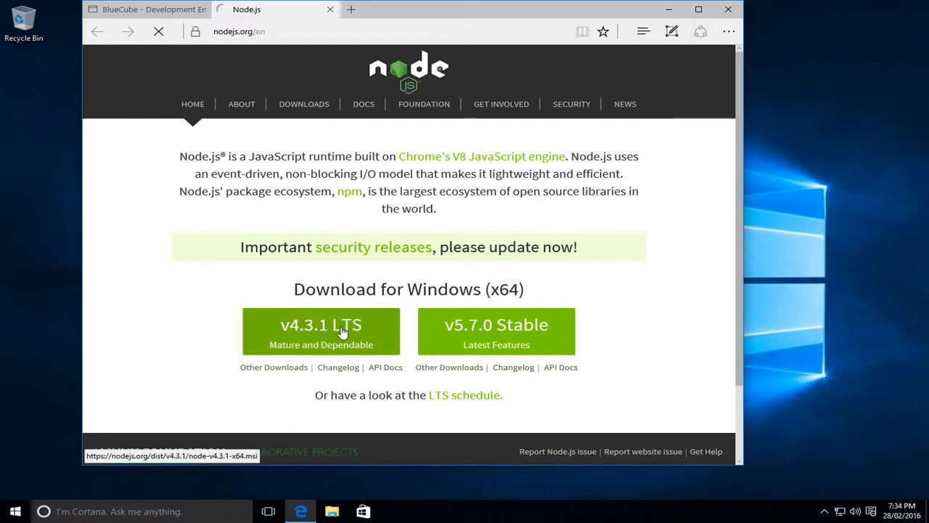
# - Check the download finished and run the Node.js installer
pyautogui.click(321, 325)
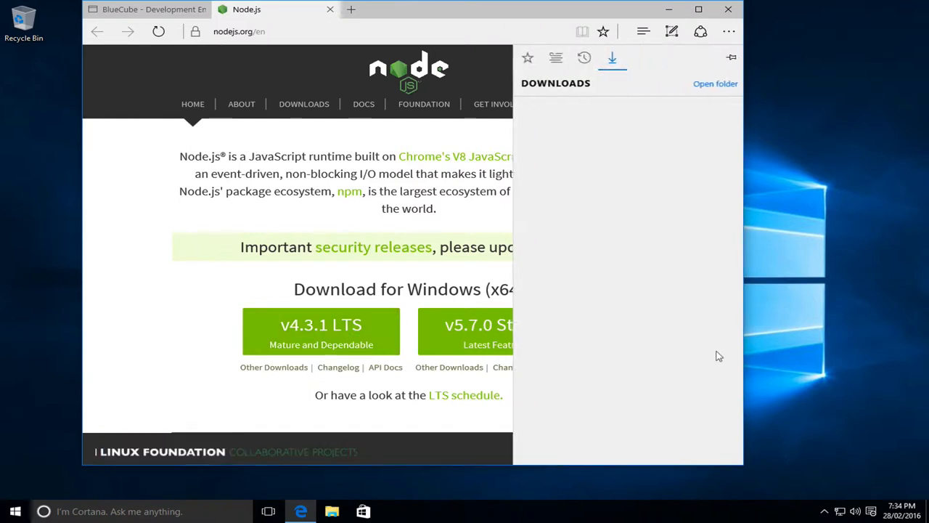
pyautogui.click(321, 332)
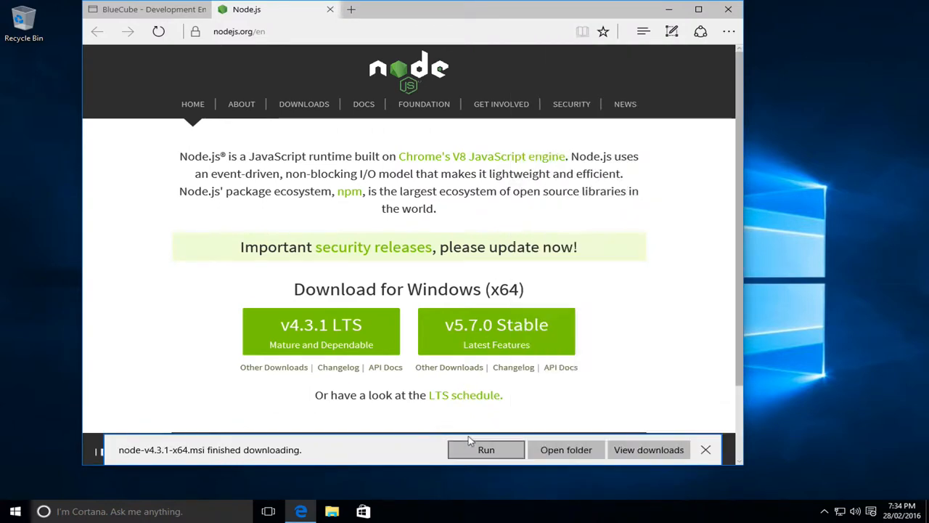
pyautogui.click(706, 450)
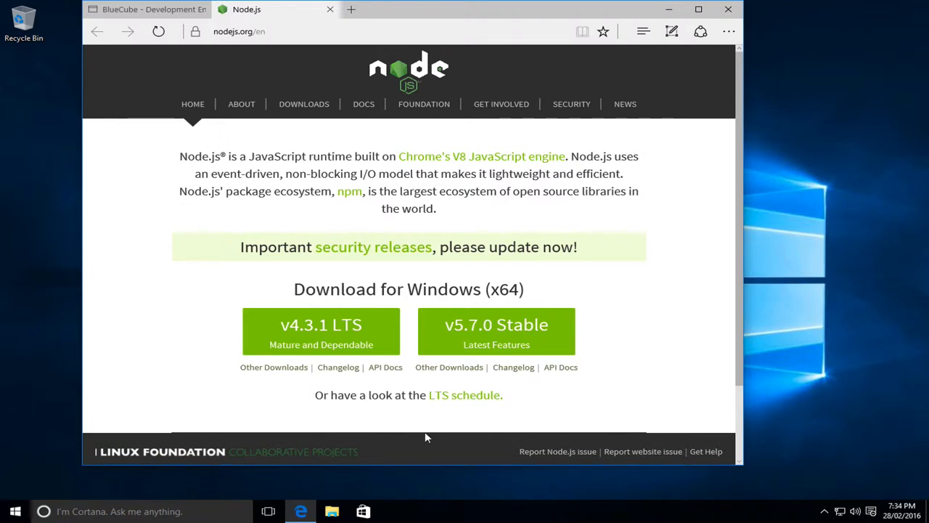
pyautogui.moveTo(424, 435)
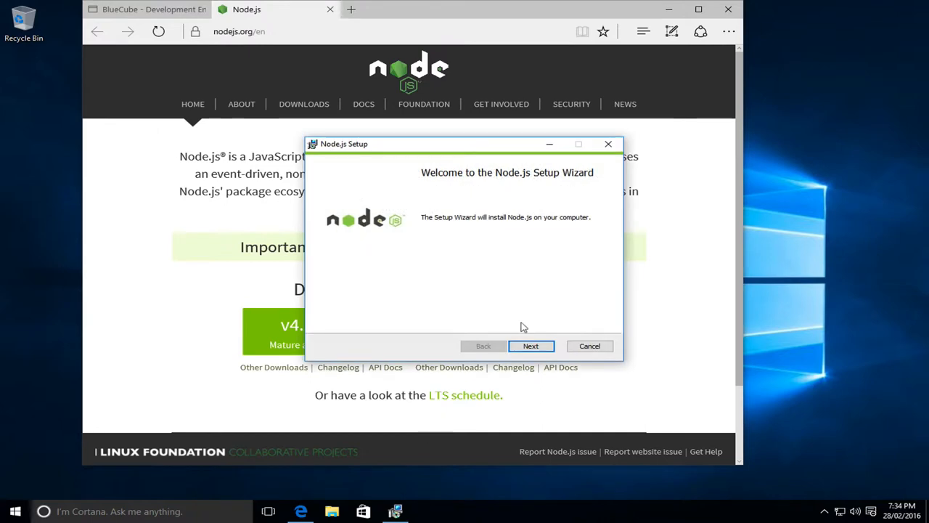
# - Install Node.js with the license accepted, default folder and features, allow UAC, then finish the wizard
pyautogui.click(531, 346)
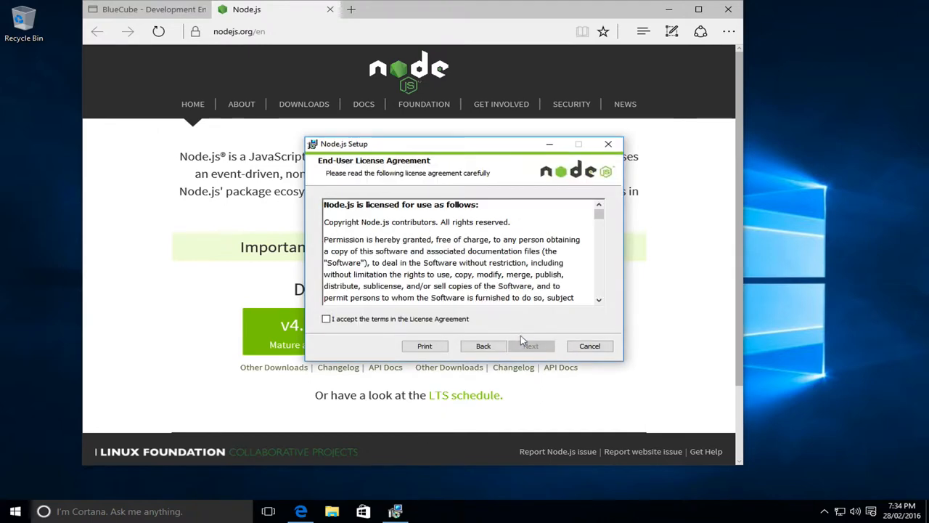
pyautogui.click(532, 345)
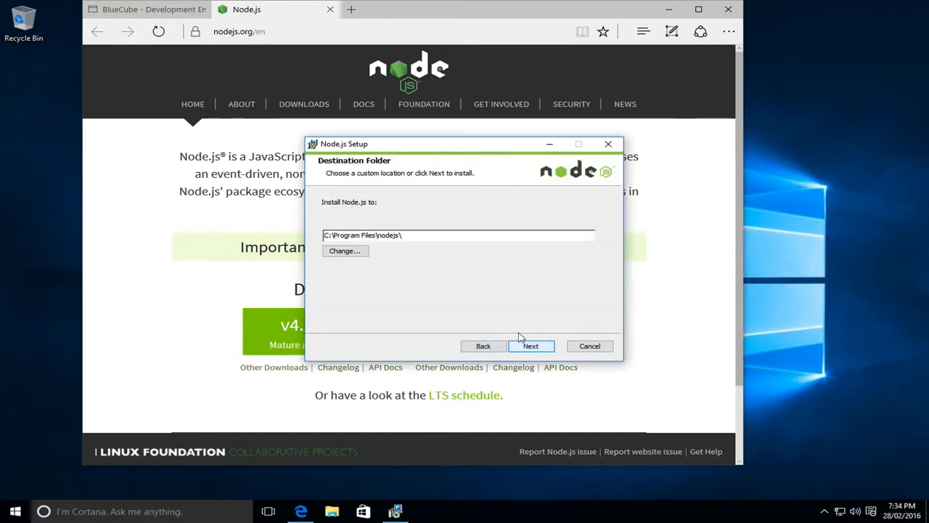
pyautogui.click(531, 346)
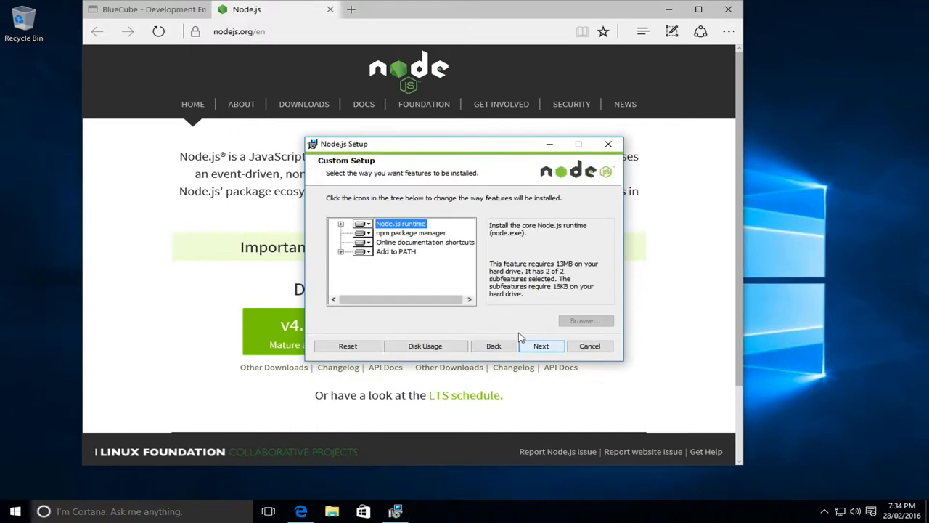
pyautogui.click(540, 346)
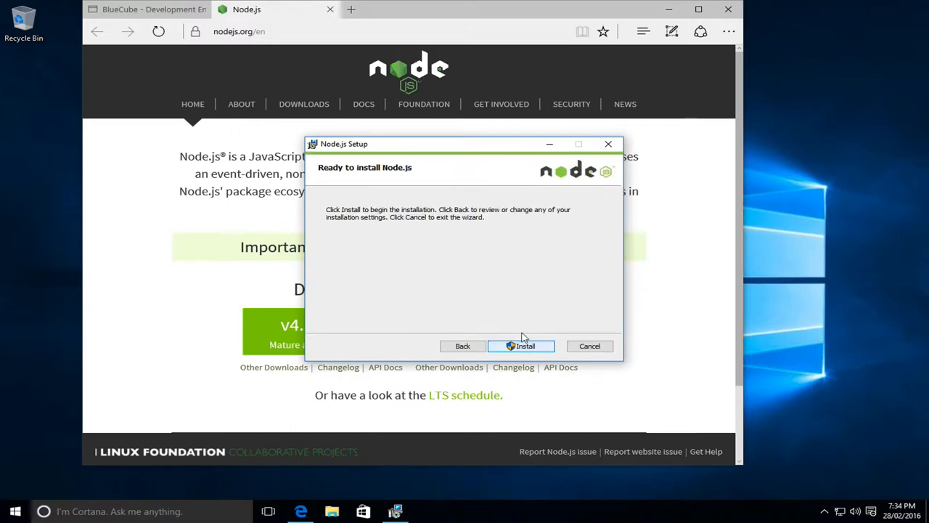
pyautogui.click(520, 346)
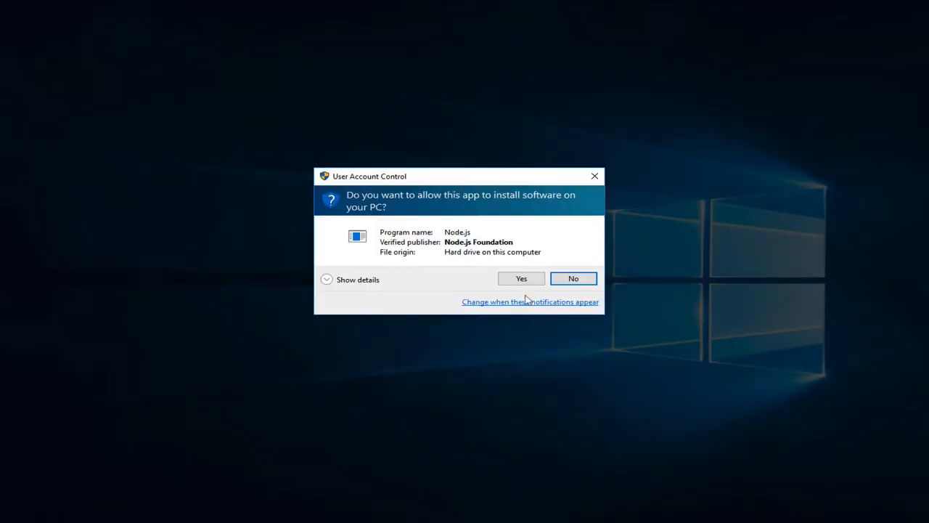
pyautogui.click(521, 279)
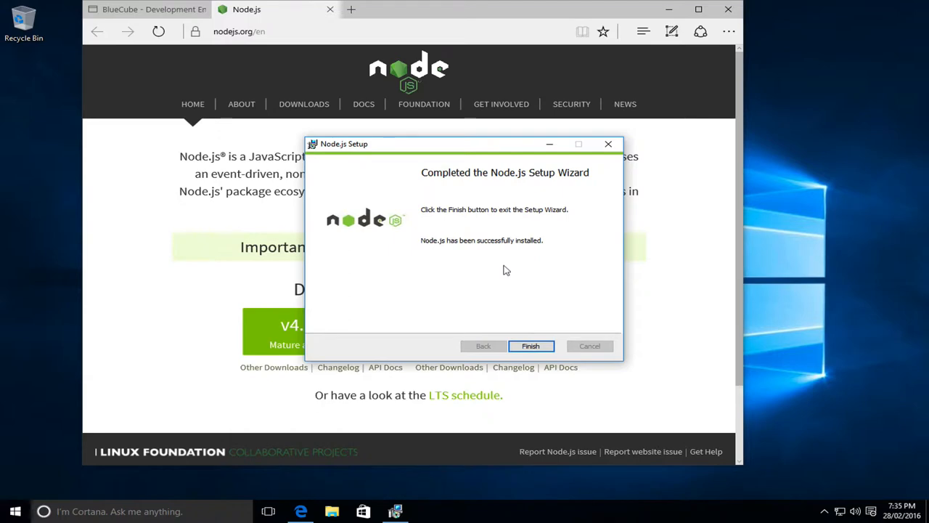
pyautogui.moveTo(530, 346)
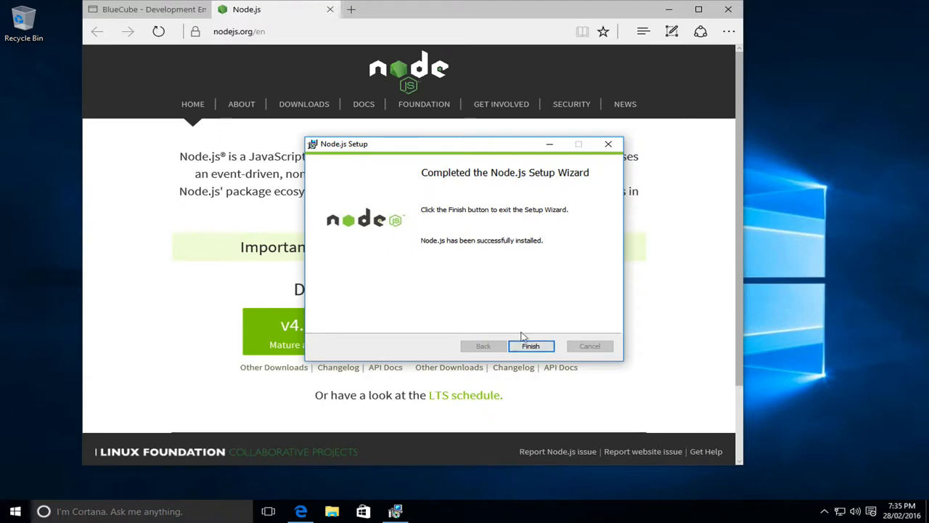
pyautogui.click(531, 346)
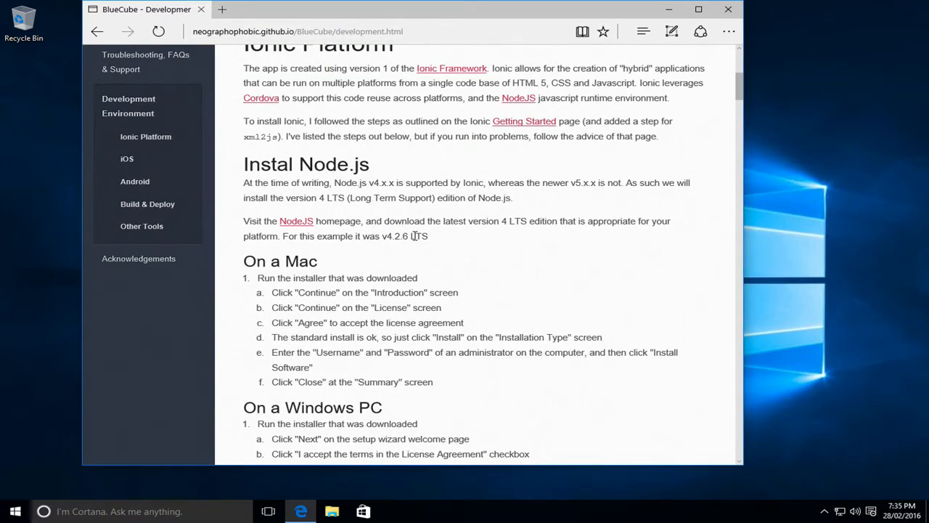
# - Move to the Install Cordova instructions and start a Windows search for Command Prompt
pyautogui.scroll(-3)
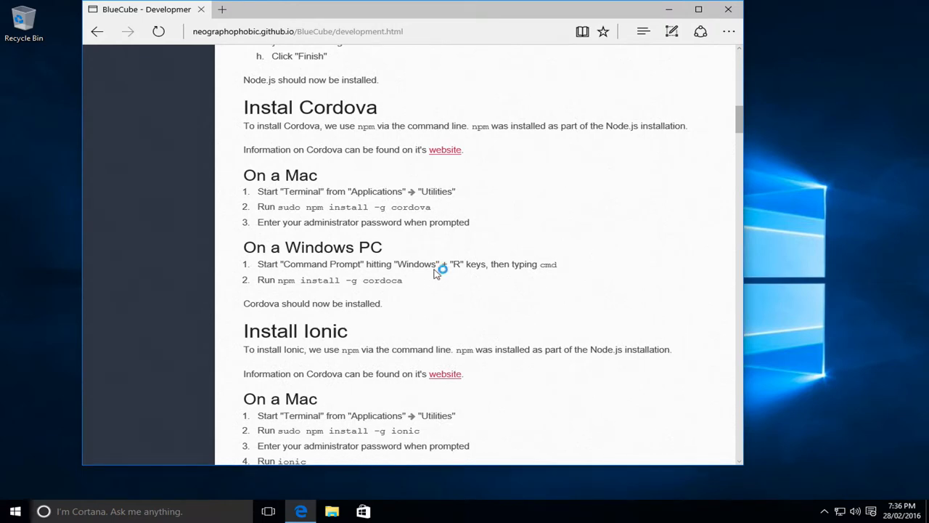
pyautogui.moveTo(436, 274)
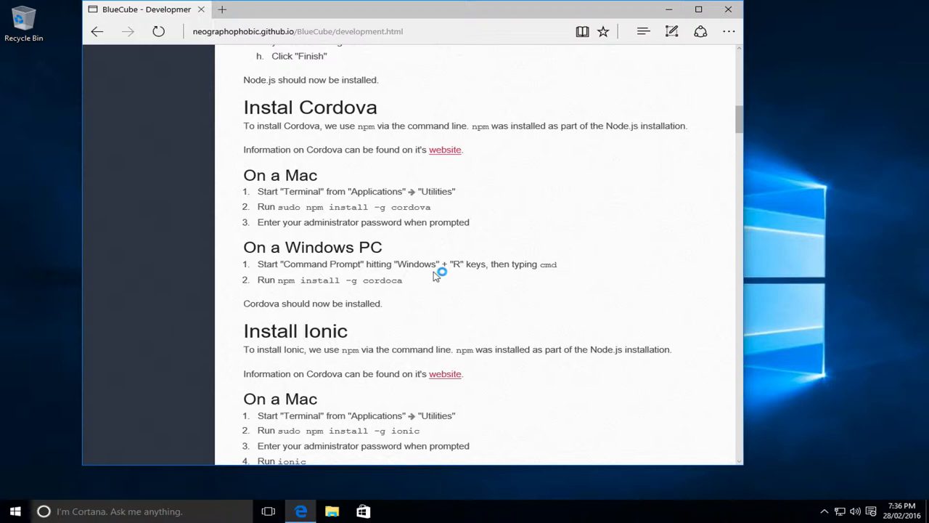
pyautogui.click(14, 511)
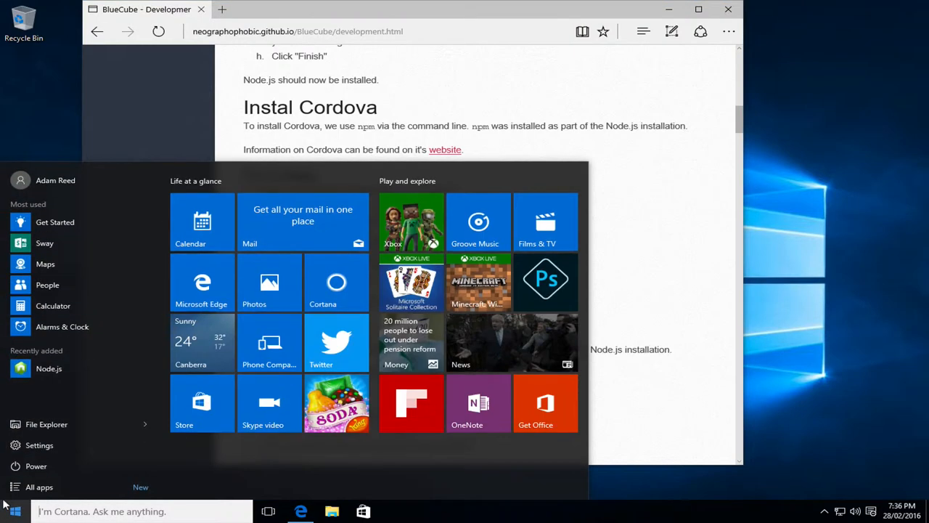
# - Launch Command Prompt via a 'cmd' search and run npm install -g cordova
pyautogui.write('cmd')
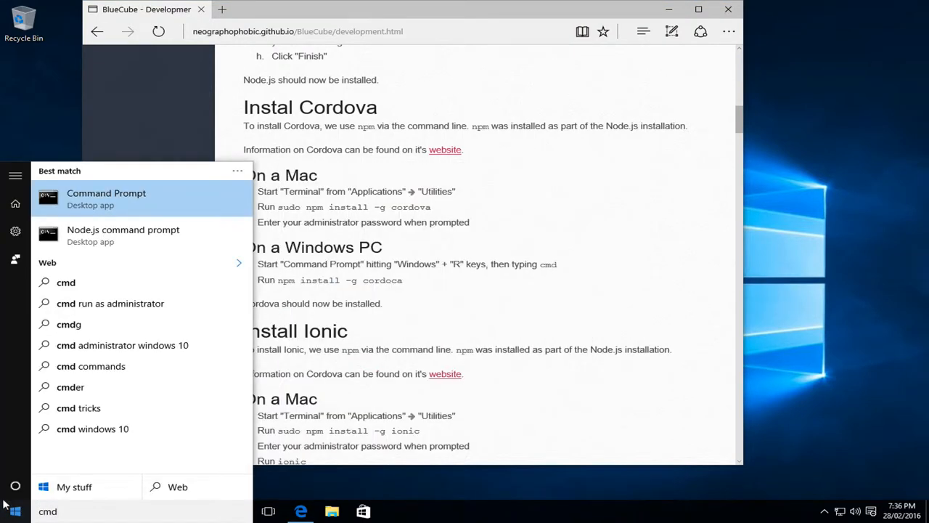
pyautogui.click(106, 197)
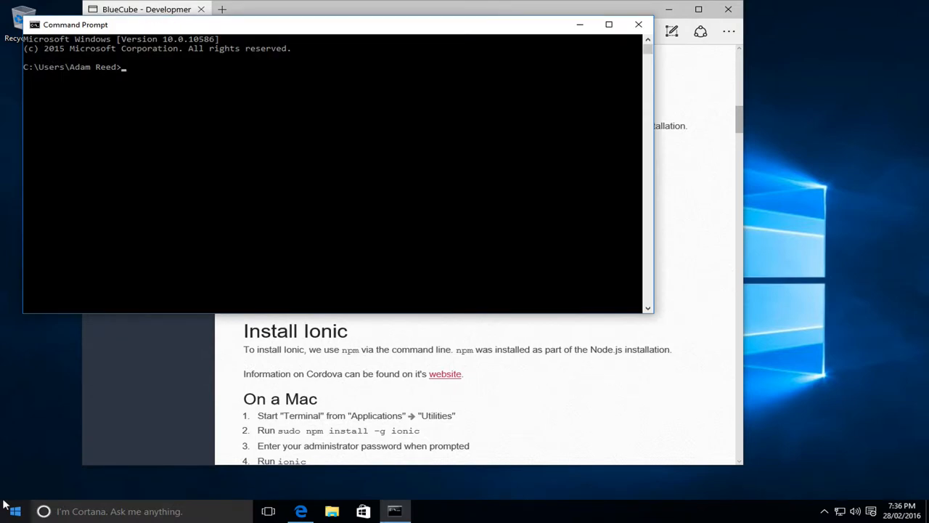
pyautogui.moveTo(356, 334)
pyautogui.write('n')
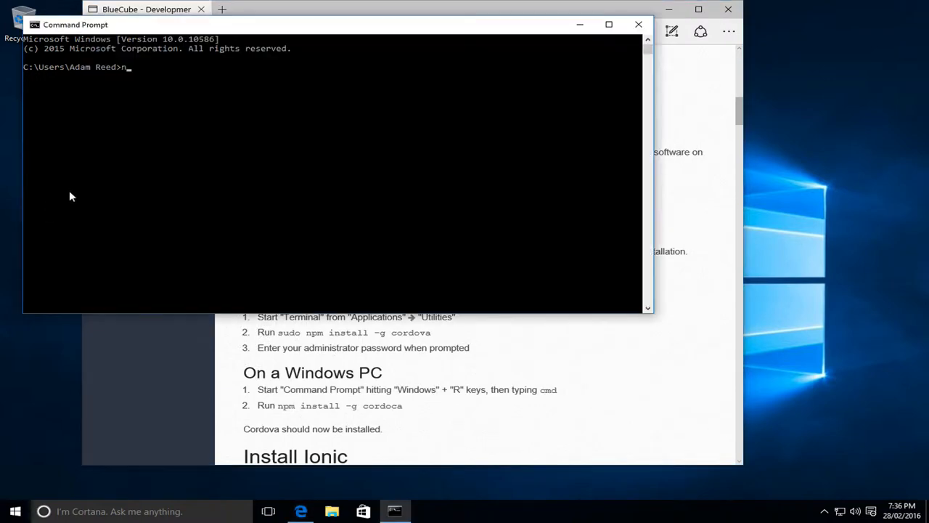
pyautogui.write('pm install')
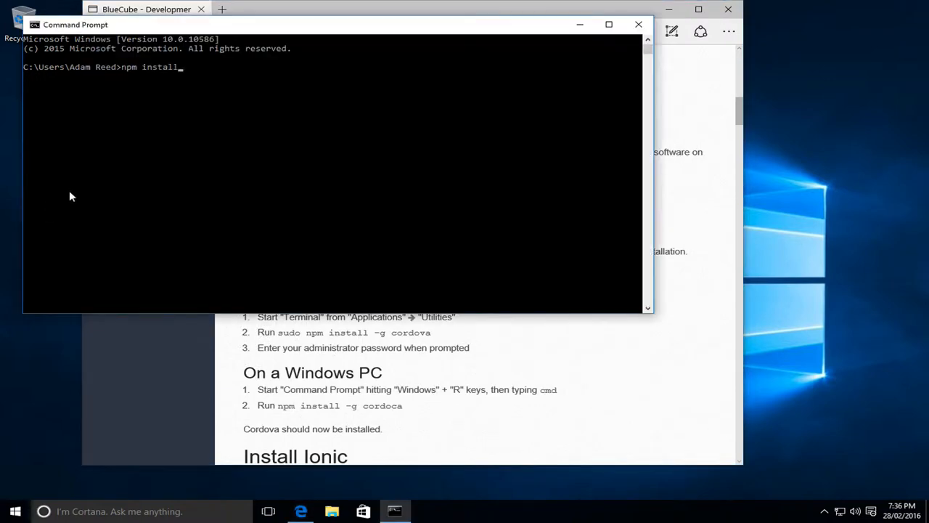
pyautogui.write('-g cor')
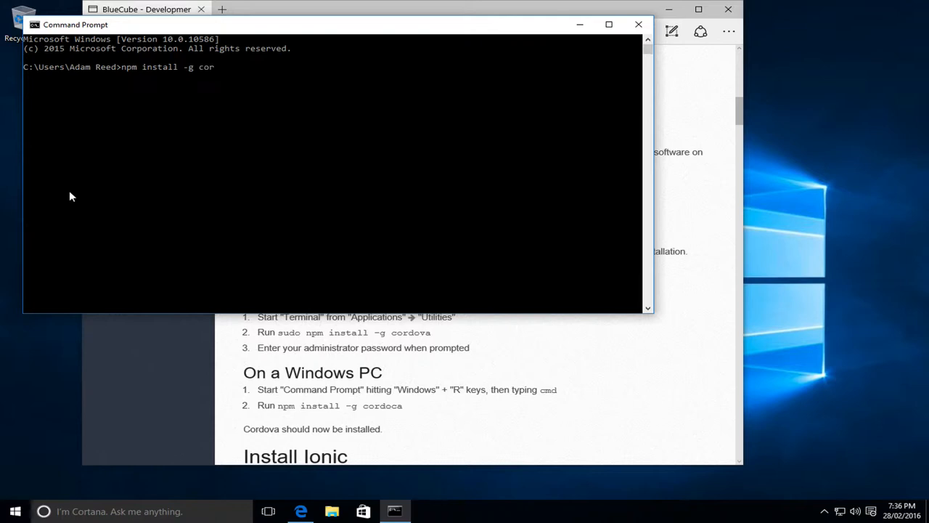
pyautogui.write('dova')
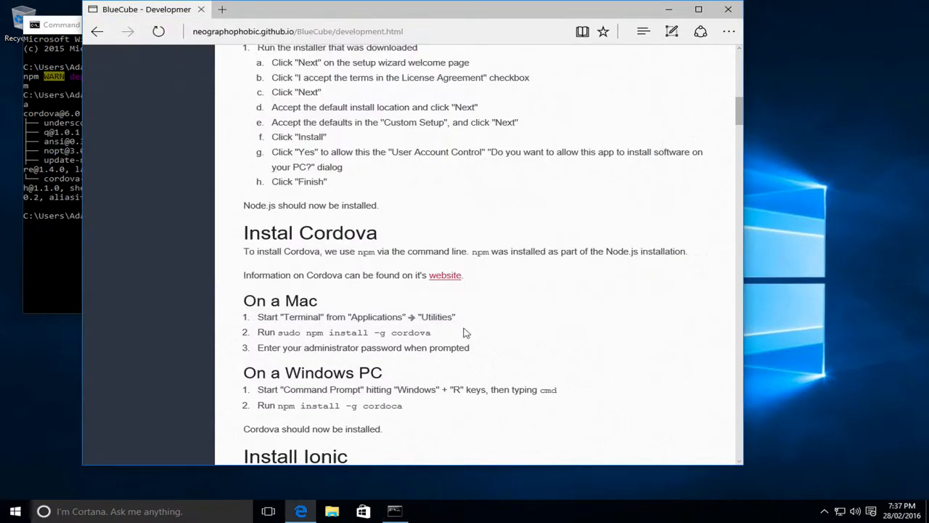
# - Copy the npm install -g ionic command from the Install Ionic section and run it in Command Prompt
pyautogui.scroll(-3)
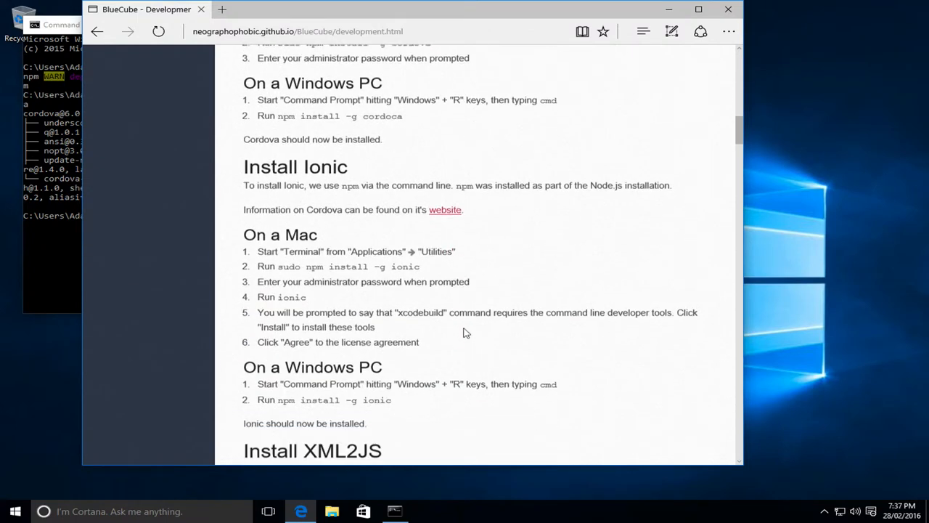
pyautogui.scroll(-3)
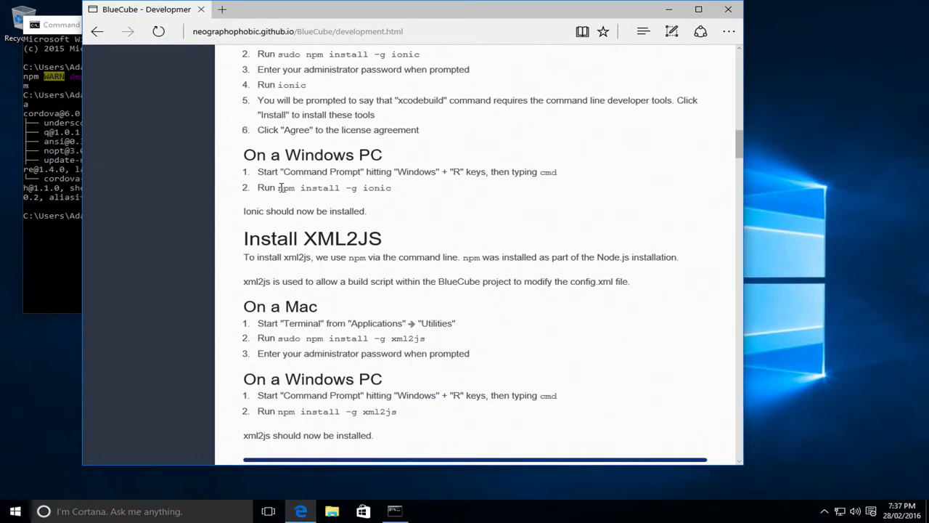
pyautogui.rightClick(327, 188)
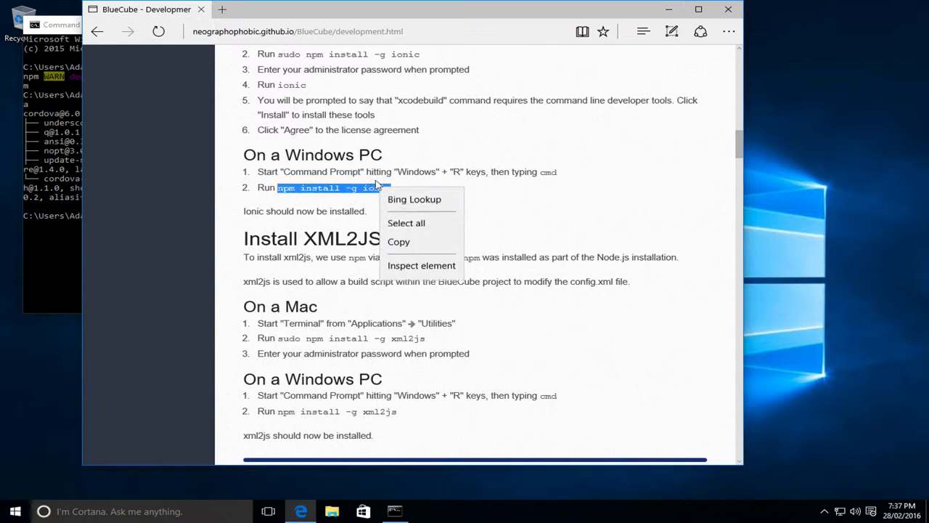
pyautogui.click(58, 254)
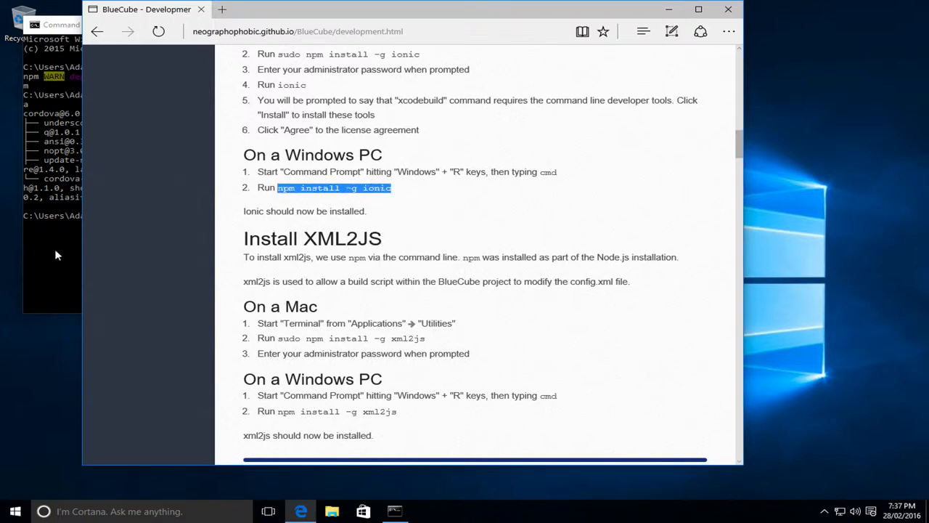
pyautogui.click(395, 512)
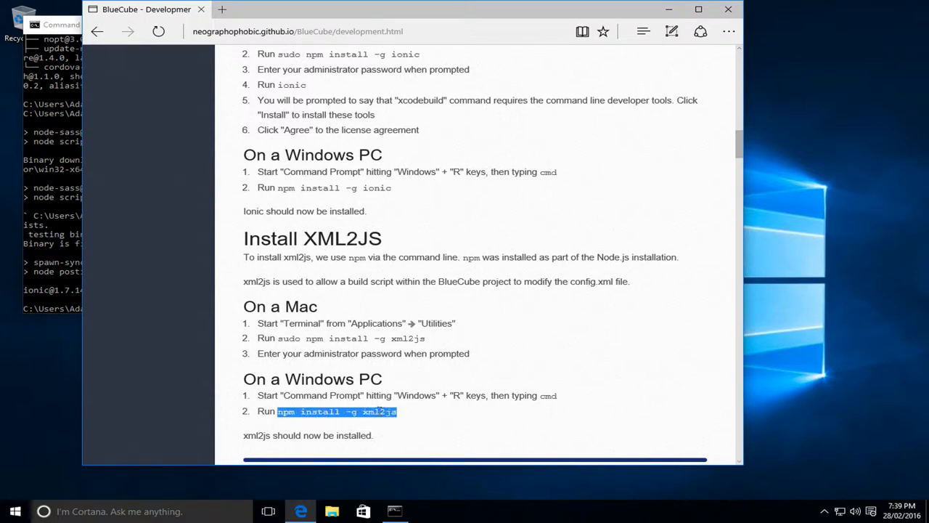
pyautogui.moveTo(87, 274)
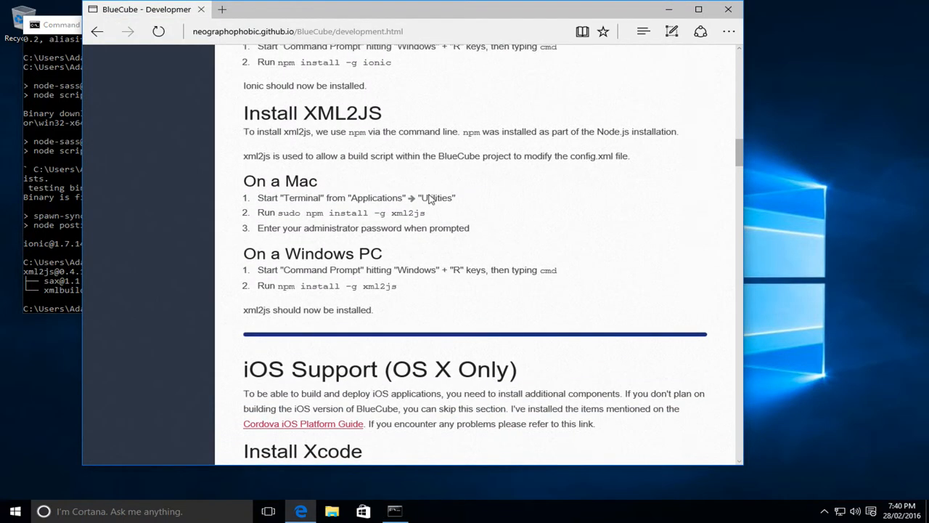
# - Move the BlueCube guide down to the Android Support > Java Development Kit section
pyautogui.scroll(-3)
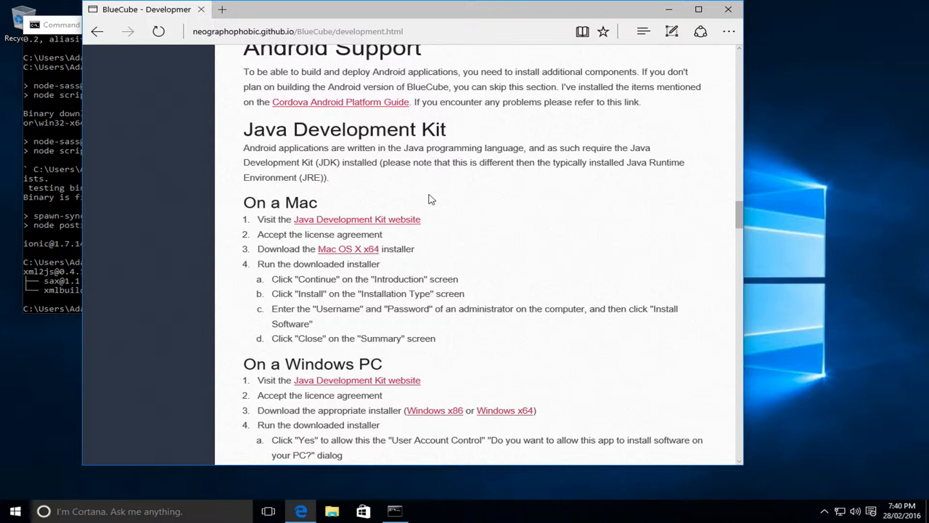
pyautogui.moveTo(392, 212)
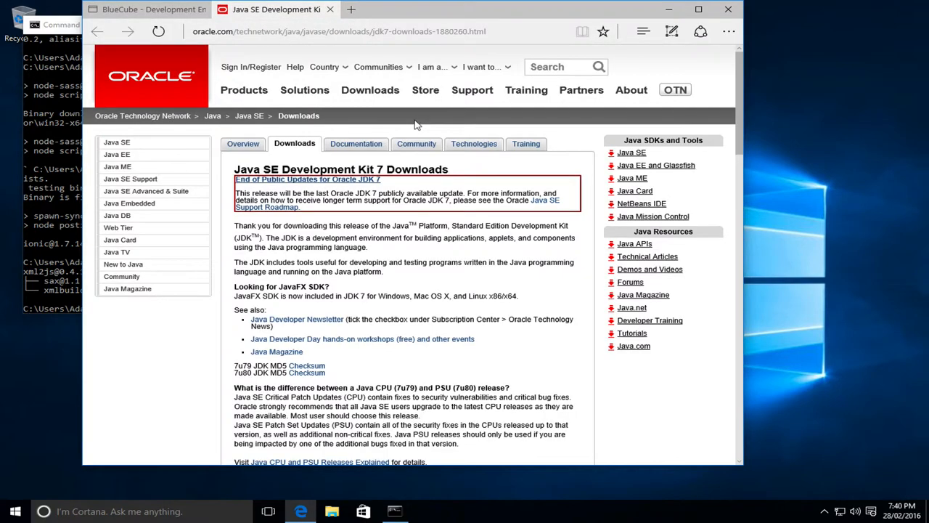
# - Accept the Oracle license agreement, download jdk-7u79-windows-x64.exe and launch it
pyautogui.scroll(-3)
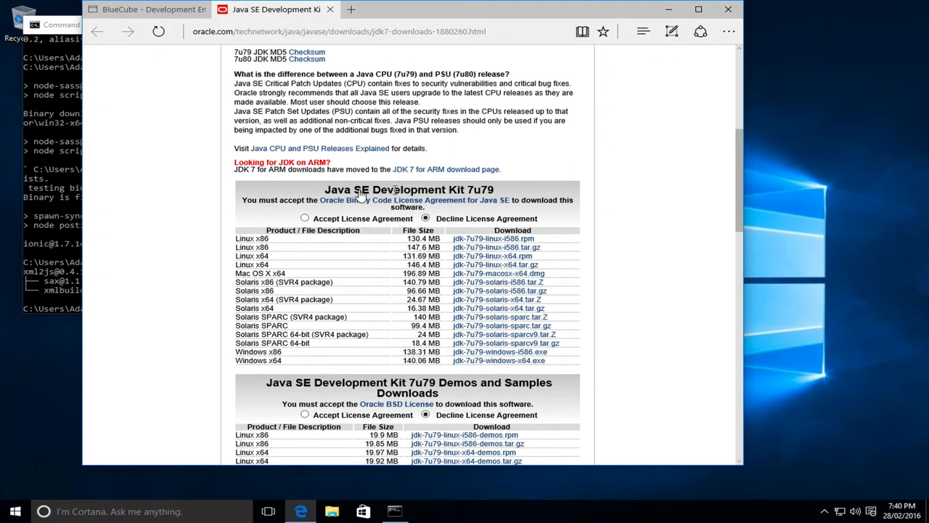
pyautogui.click(305, 217)
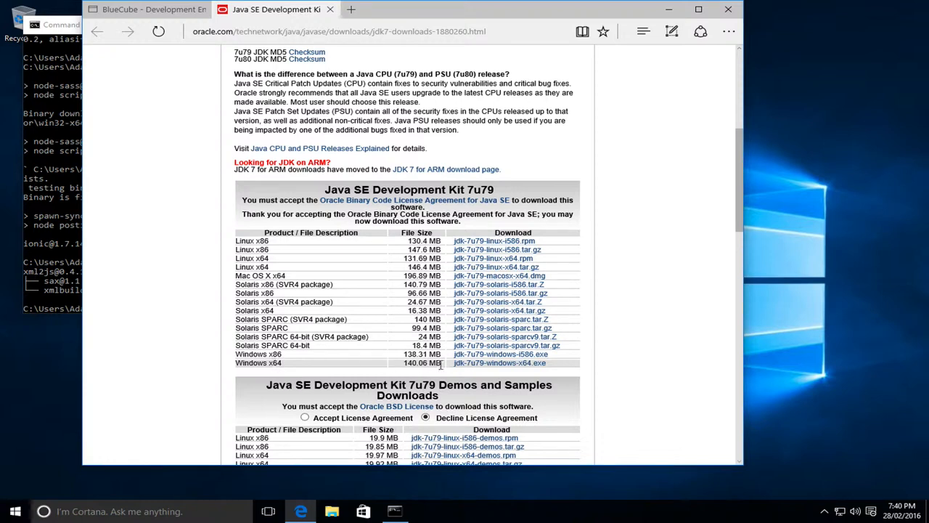
pyautogui.click(500, 364)
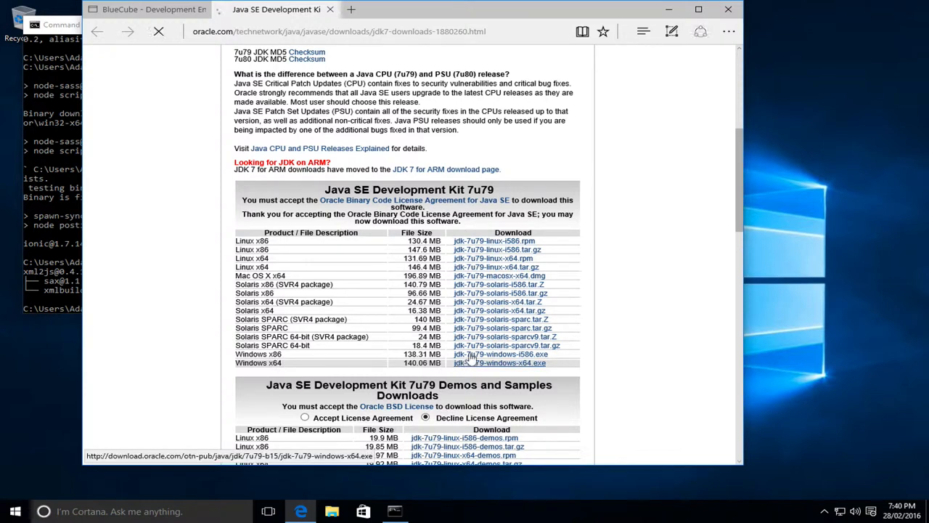
pyautogui.click(500, 363)
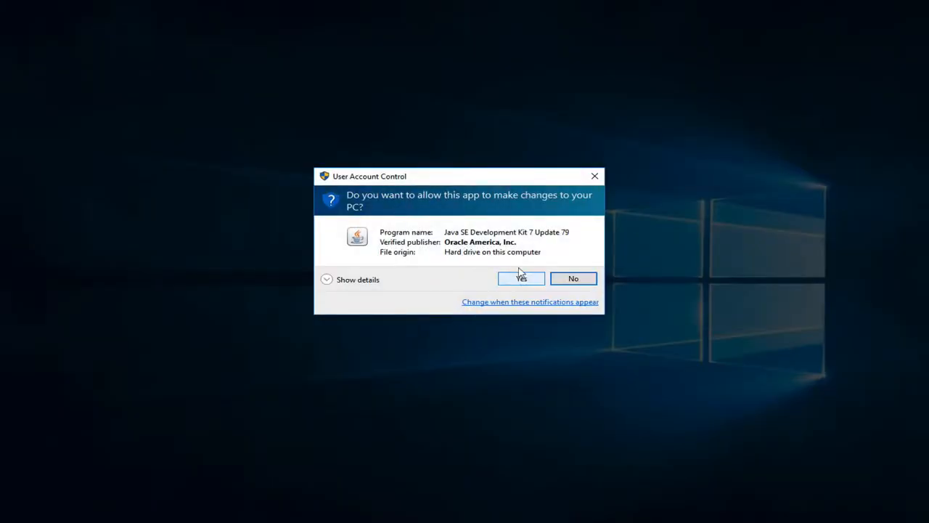
# - Allow UAC and install JDK 7 Update 79 (64-bit) into its default folder, then close the installer
pyautogui.click(522, 279)
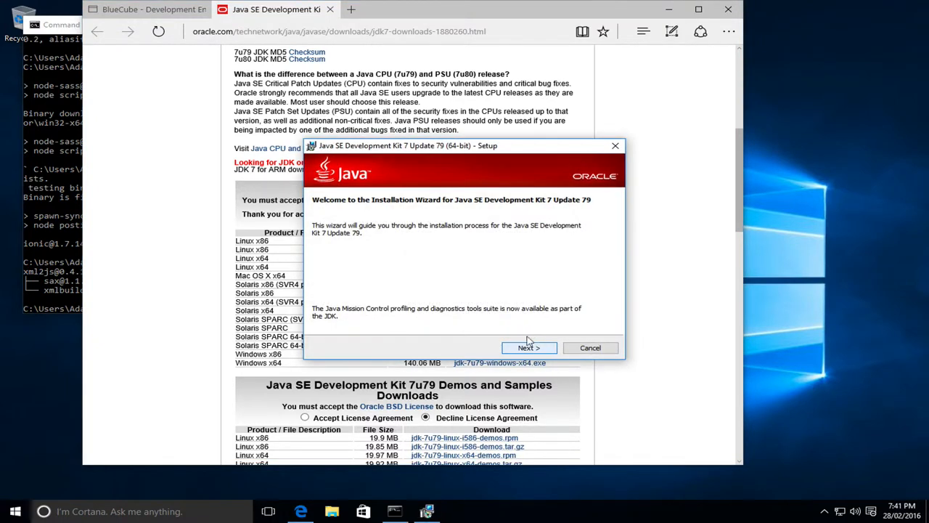
pyautogui.click(529, 347)
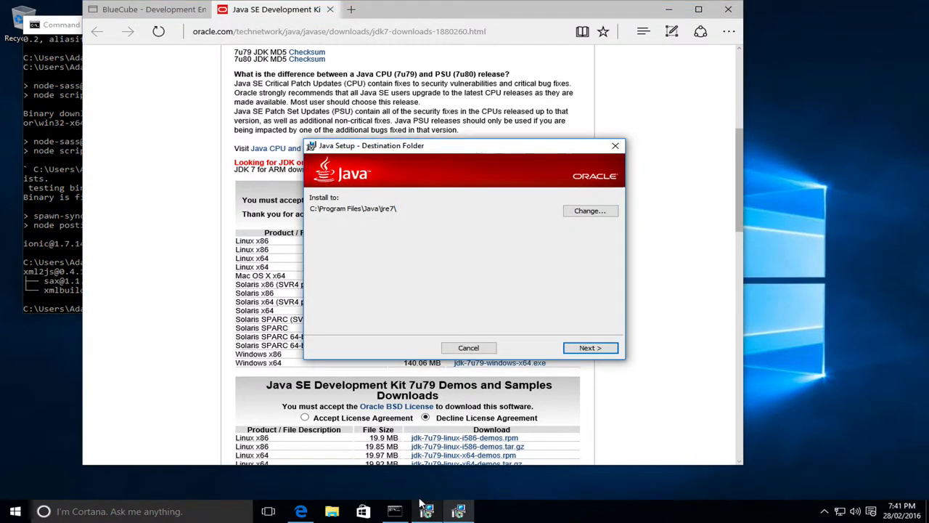
pyautogui.moveTo(553, 271)
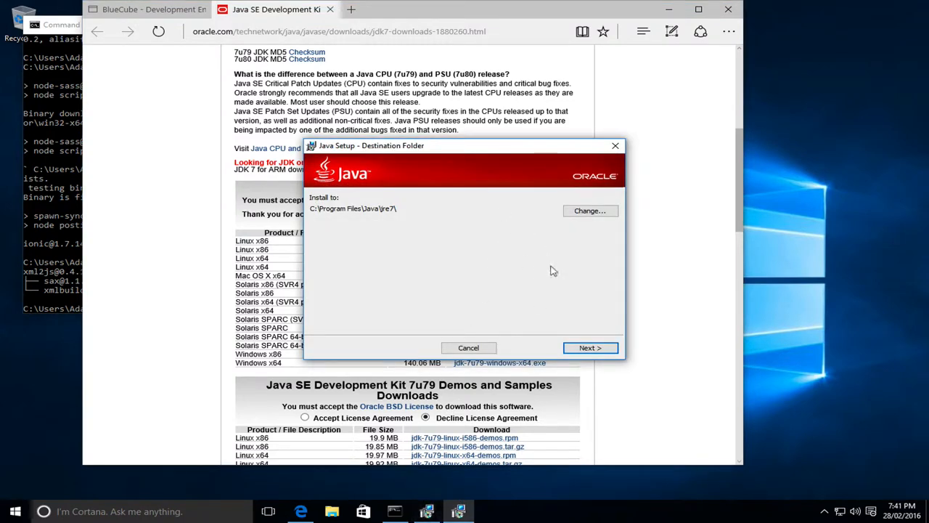
pyautogui.moveTo(590, 347)
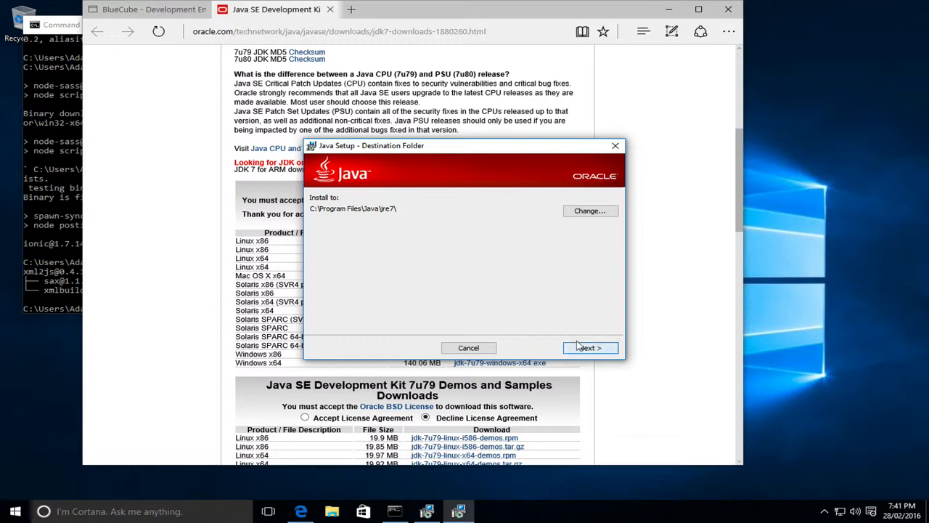
pyautogui.click(589, 347)
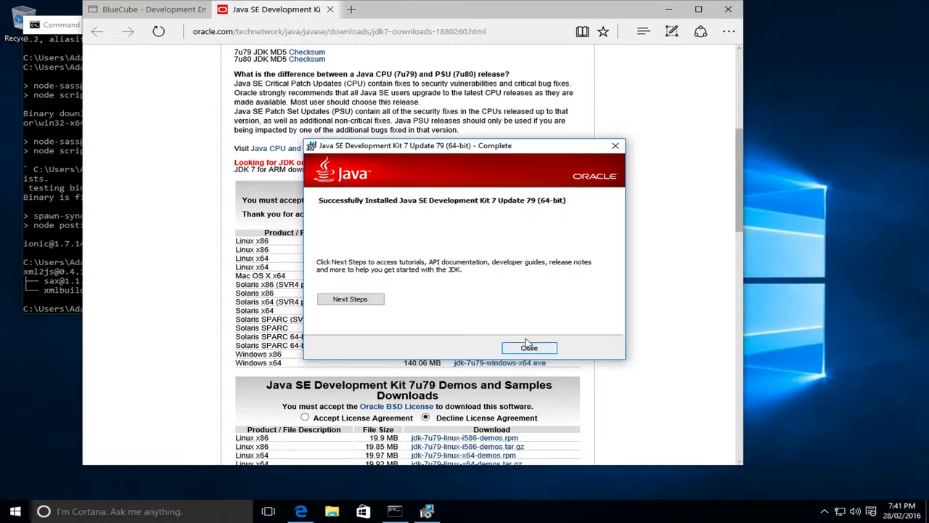
pyautogui.click(529, 347)
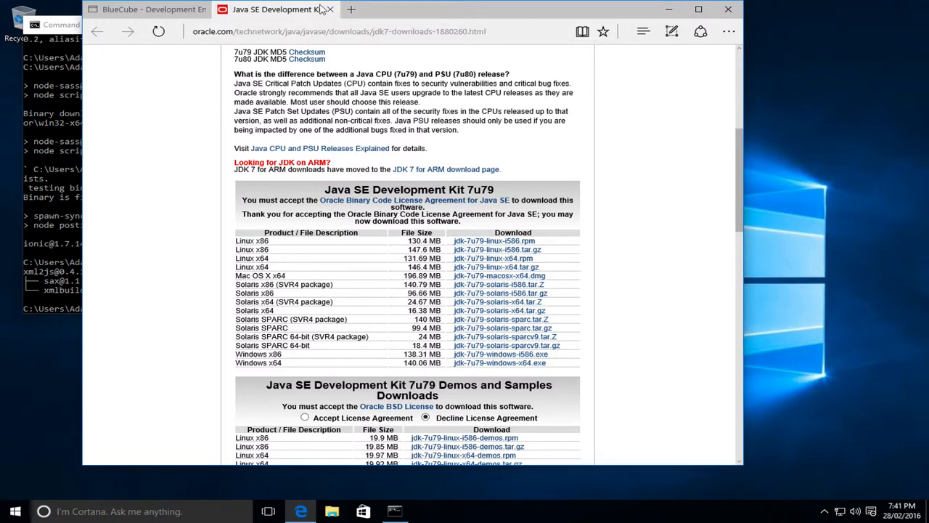
# - Return to the BlueCube guide's JAVAHOME steps and search Start for 'environ'
pyautogui.click(145, 9)
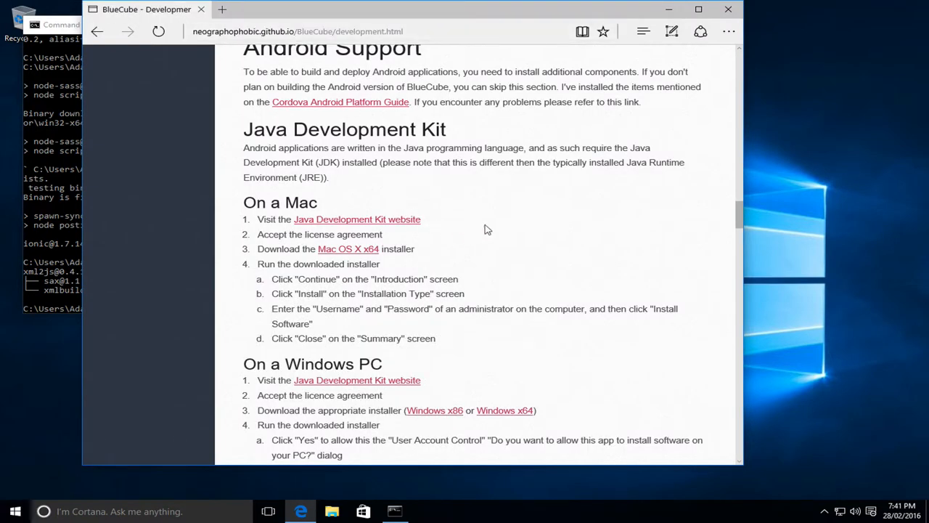
pyautogui.scroll(-3)
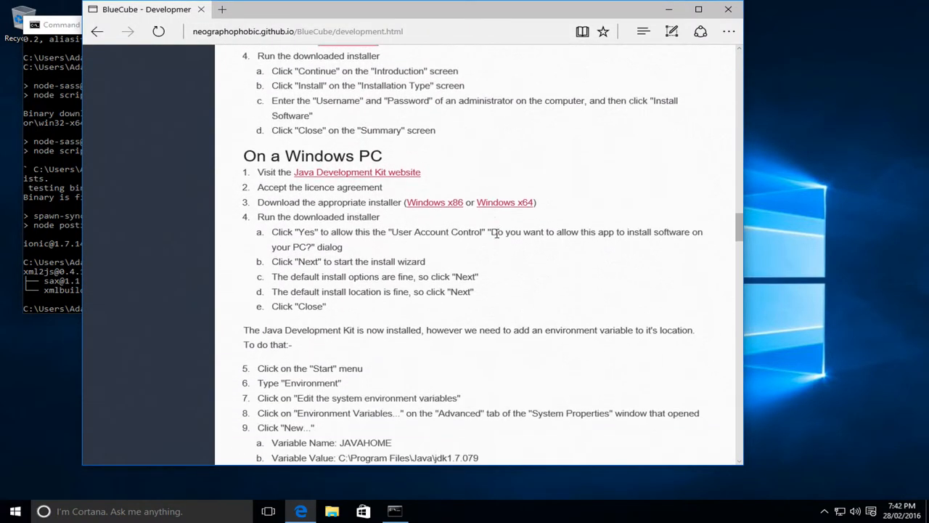
pyautogui.scroll(-3)
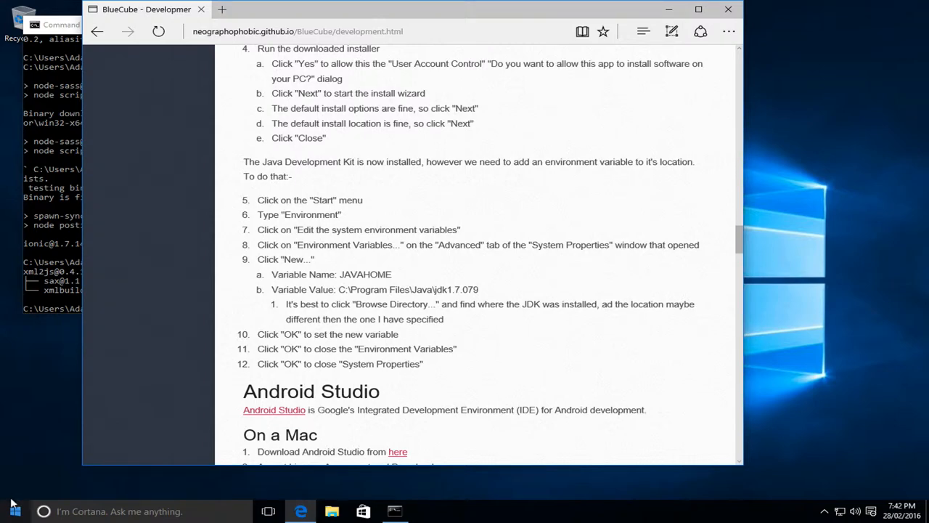
pyautogui.click(13, 511)
pyautogui.write('environ')
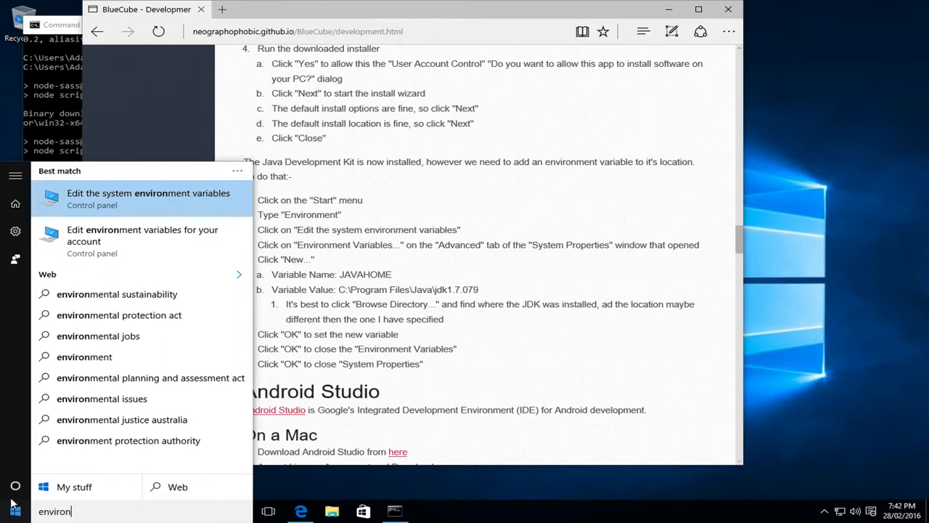
# - Reach the Environment Variables list and pick up the JAVA_HOME name from the guide
pyautogui.click(148, 198)
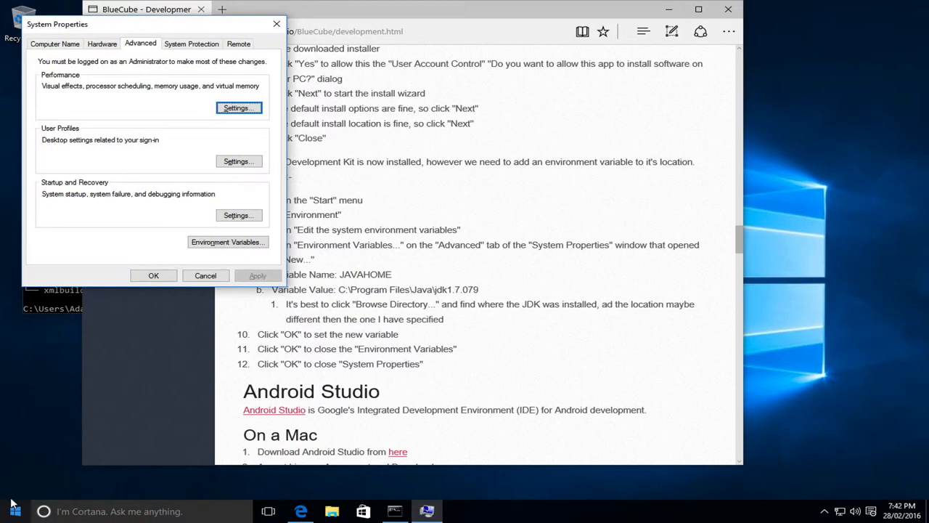
pyautogui.moveTo(109, 29)
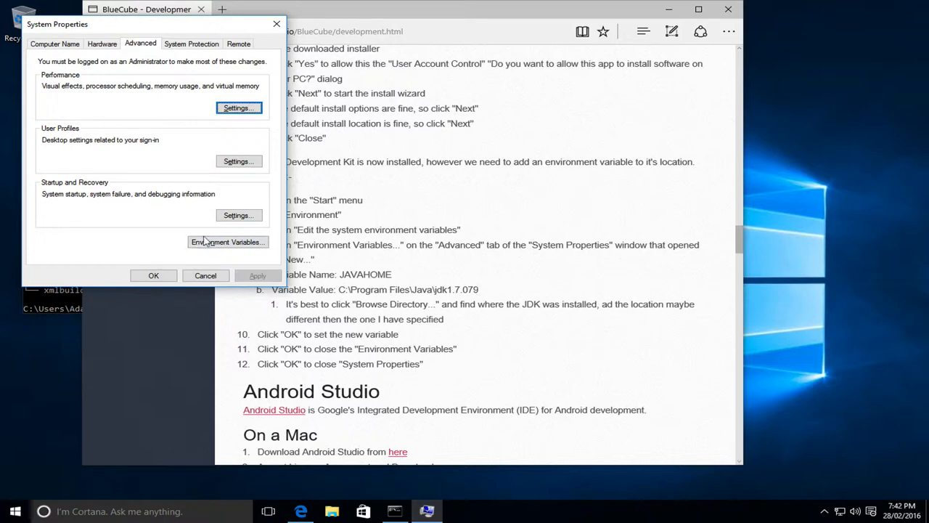
pyautogui.click(226, 241)
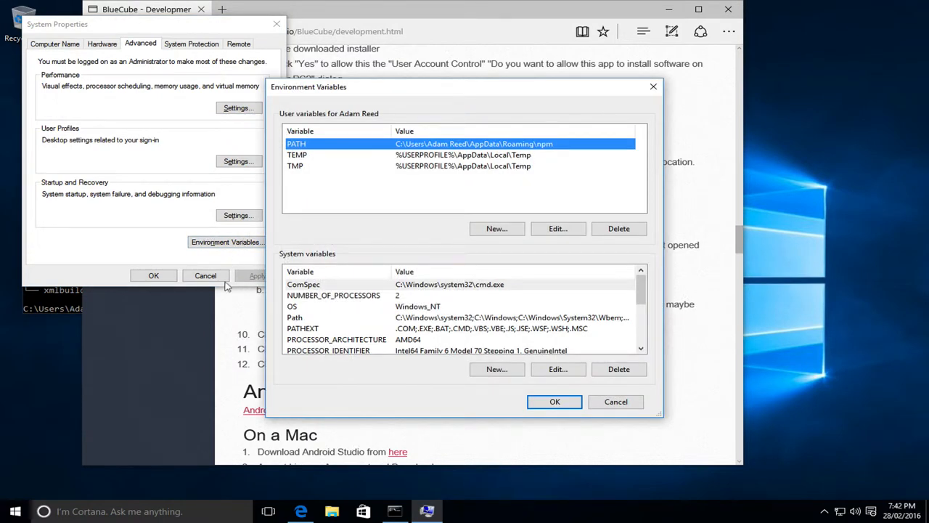
pyautogui.click(616, 401)
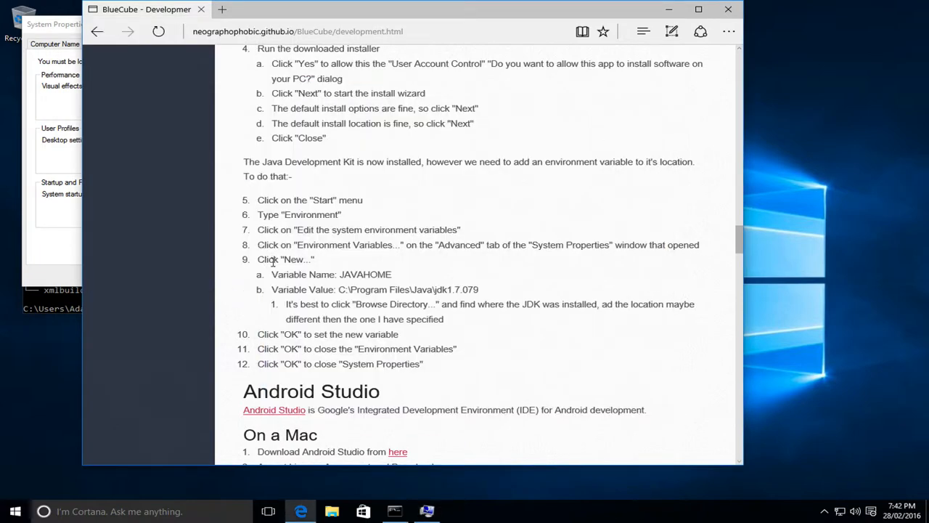
pyautogui.moveTo(366, 271)
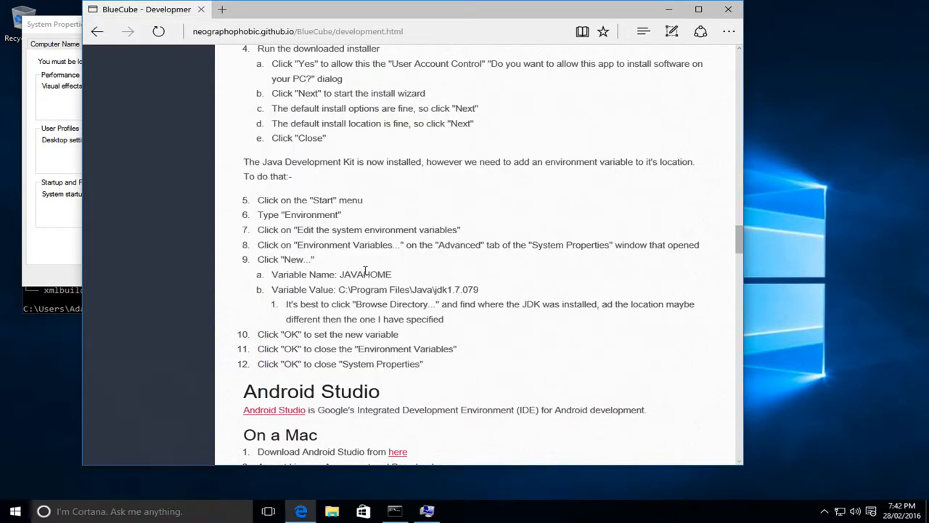
pyautogui.doubleClick(366, 275)
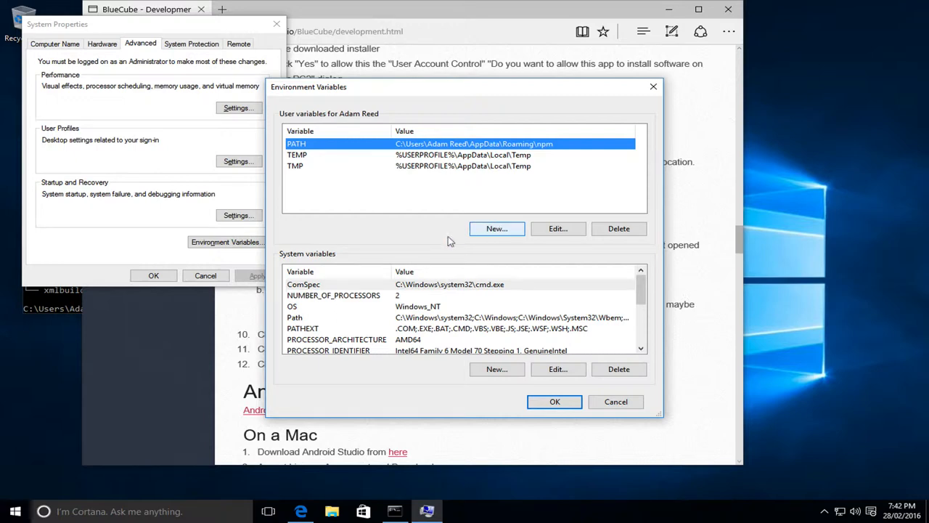
pyautogui.moveTo(487, 362)
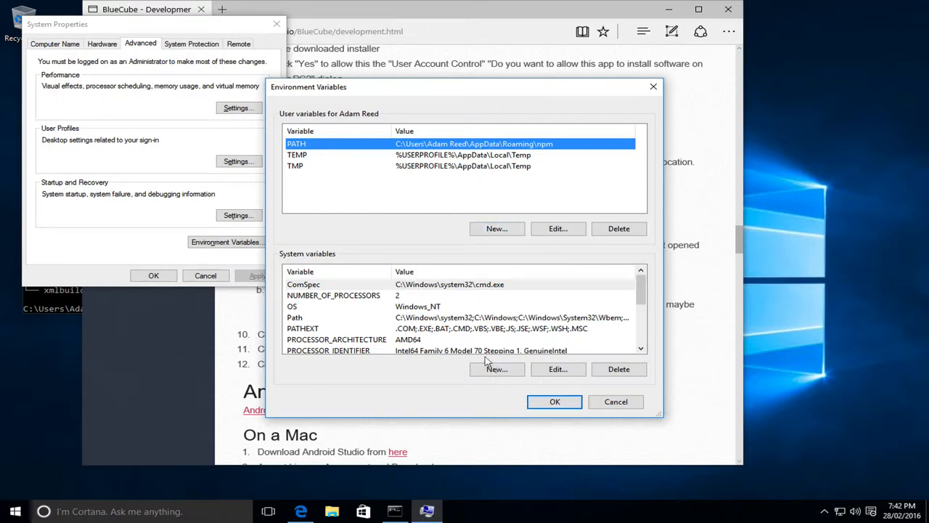
pyautogui.scroll(-3)
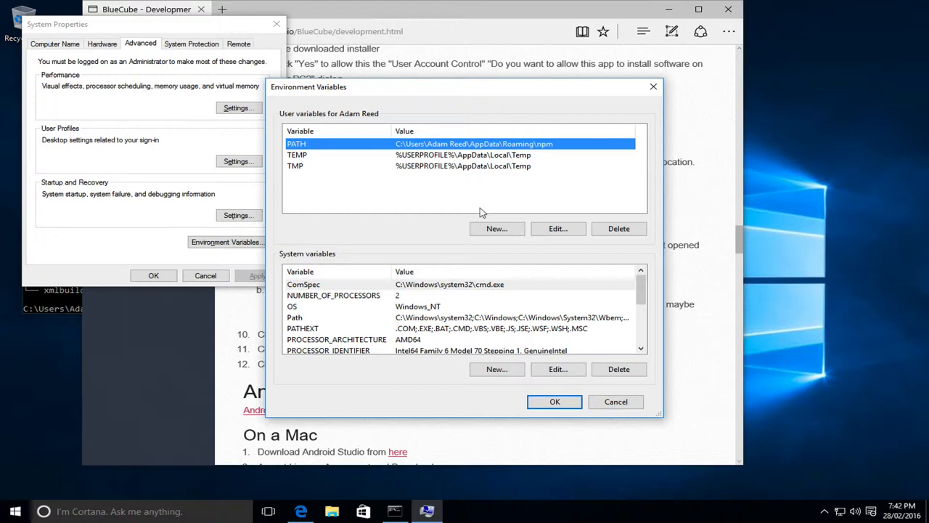
# - Create the user variable JAVA_HOME with value C:\Program Files\Java\jdk1.7.079 and save it
pyautogui.click(496, 228)
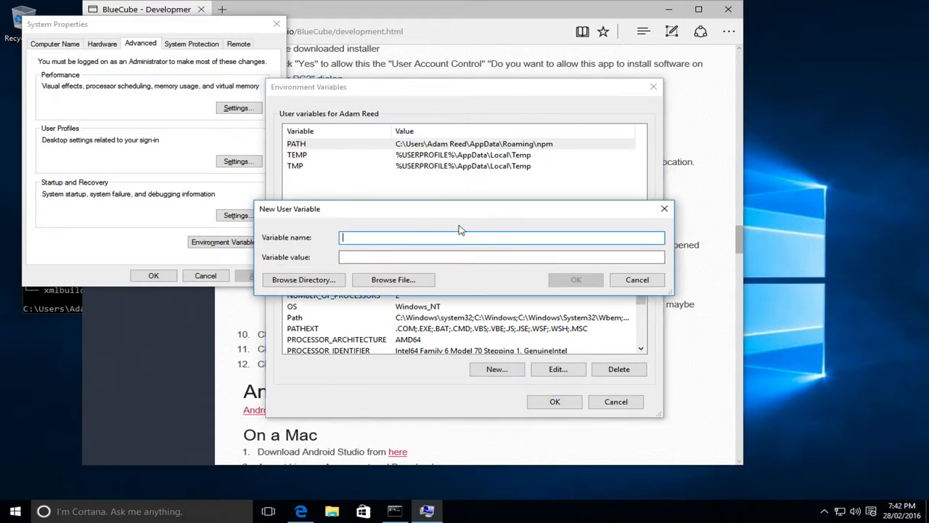
pyautogui.write('JAVA_HOME')
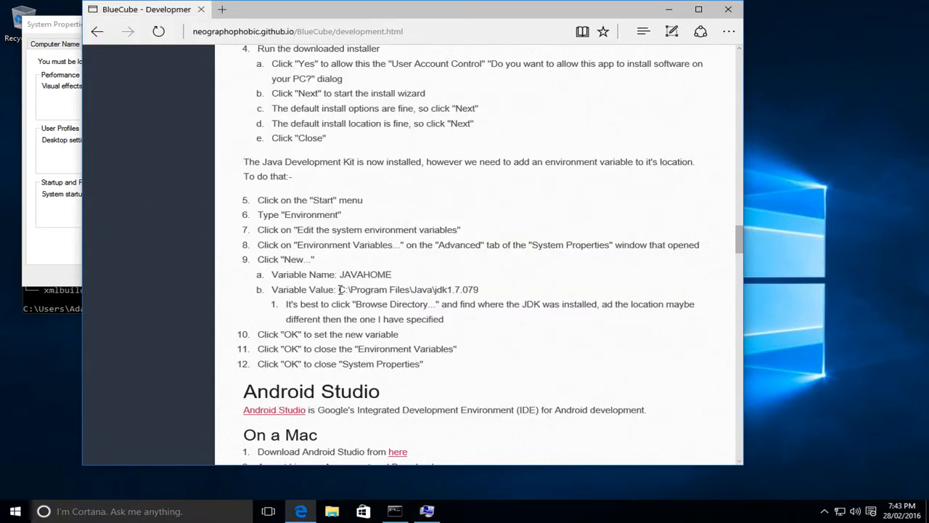
pyautogui.doubleClick(409, 289)
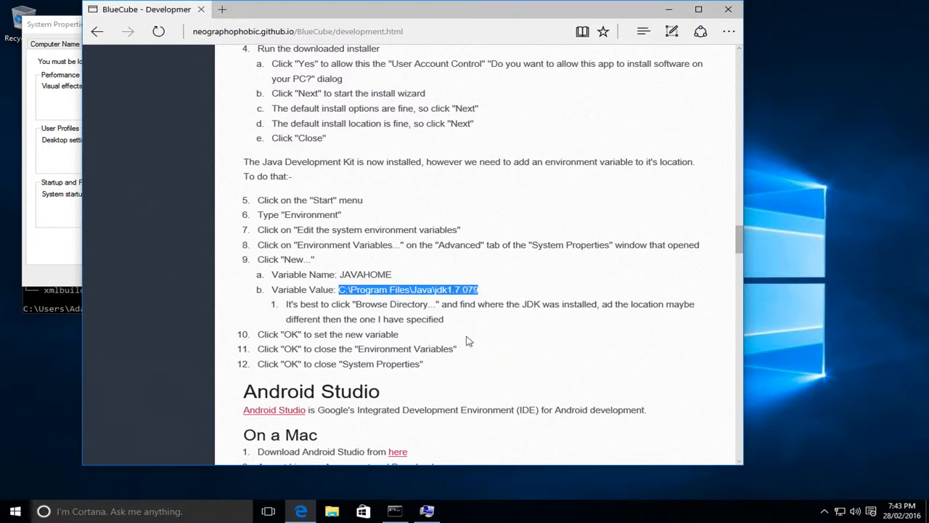
pyautogui.write('JAVA_HOME')
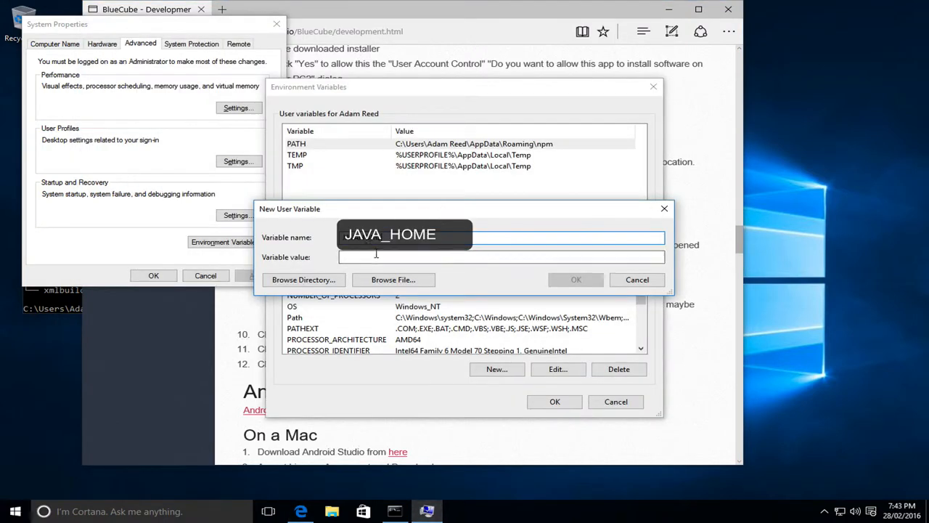
pyautogui.write('C:\\Program Files\\Java\\jdk1.7.079')
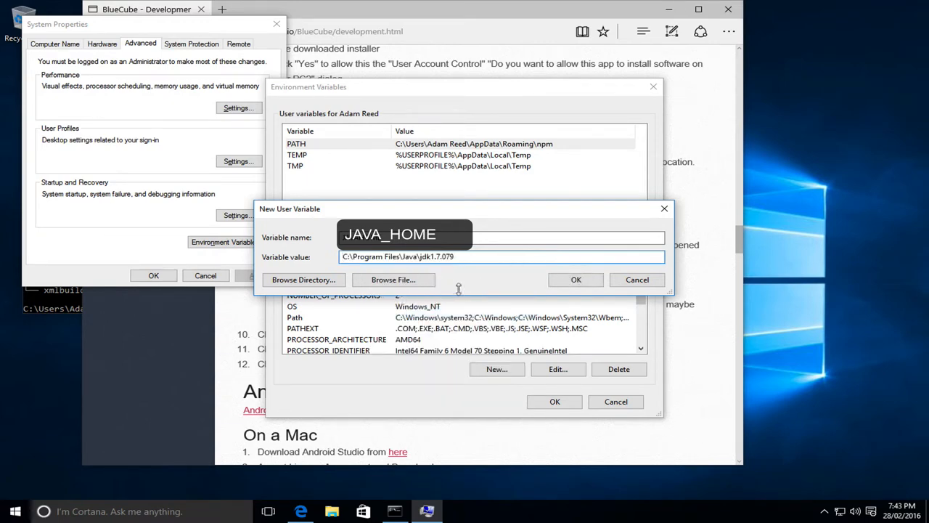
pyautogui.click(576, 279)
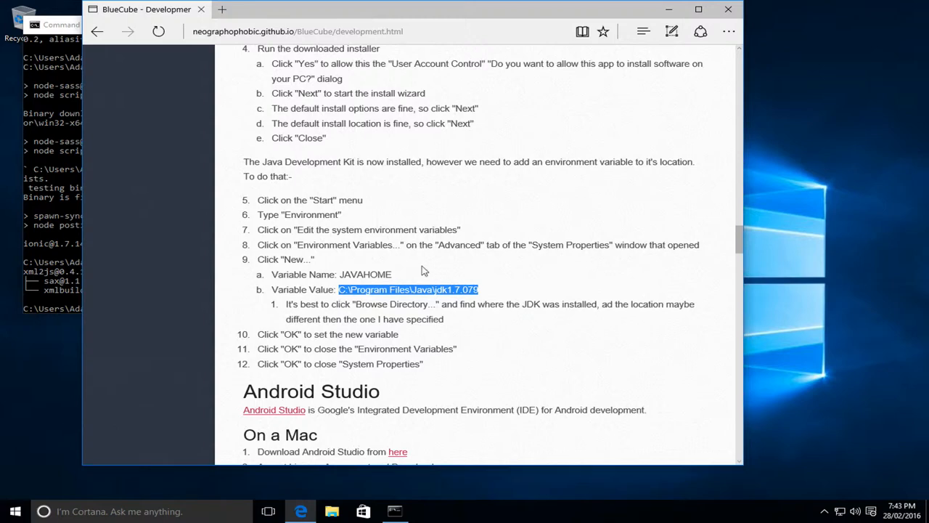
# - Reach the guide's Windows steps and bring up the Android Studio download page in a new tab
pyautogui.scroll(-3)
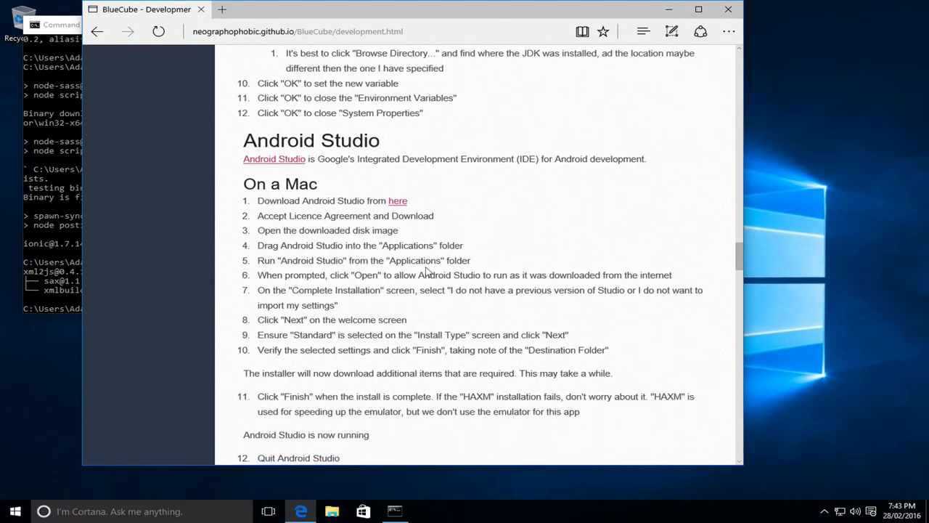
pyautogui.scroll(-3)
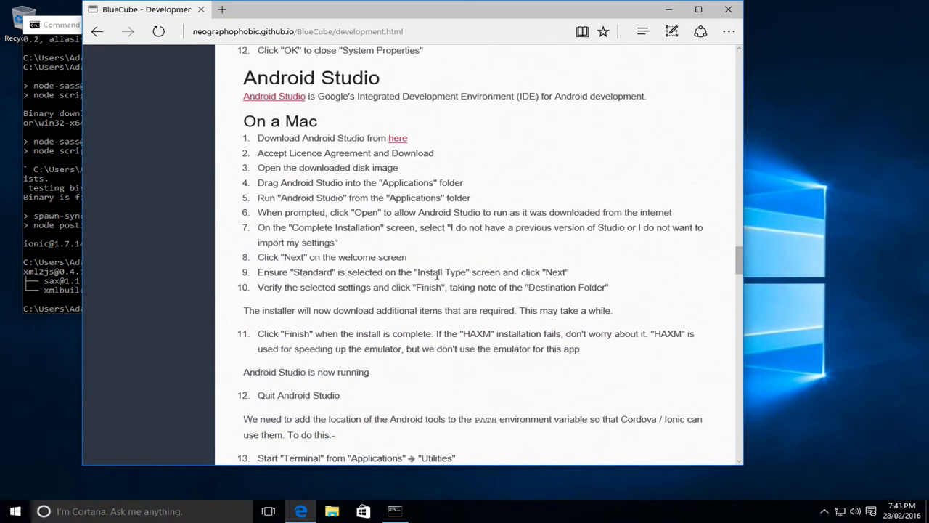
pyautogui.scroll(-3)
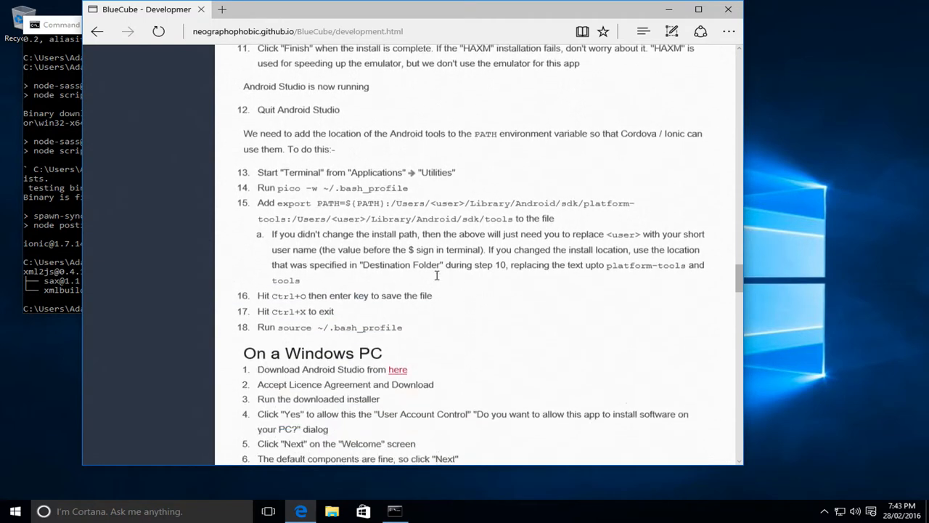
pyautogui.scroll(-3)
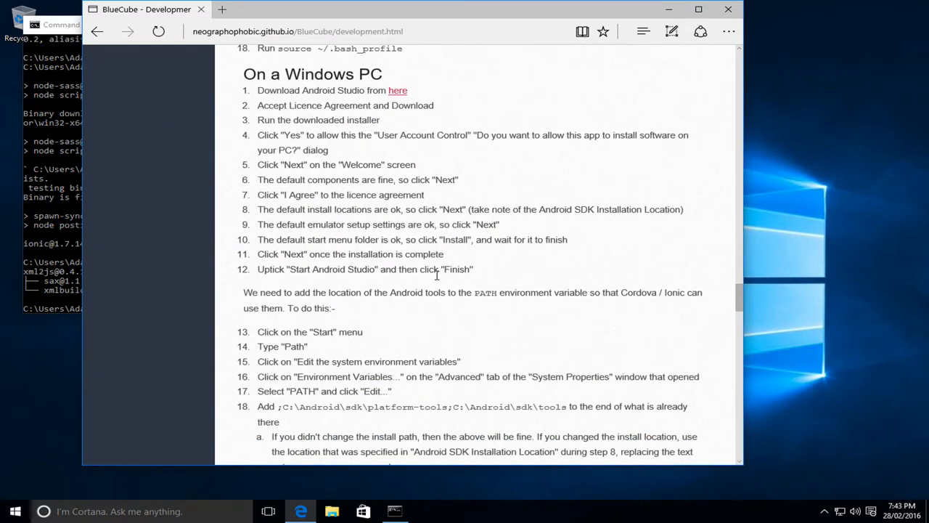
pyautogui.rightClick(398, 90)
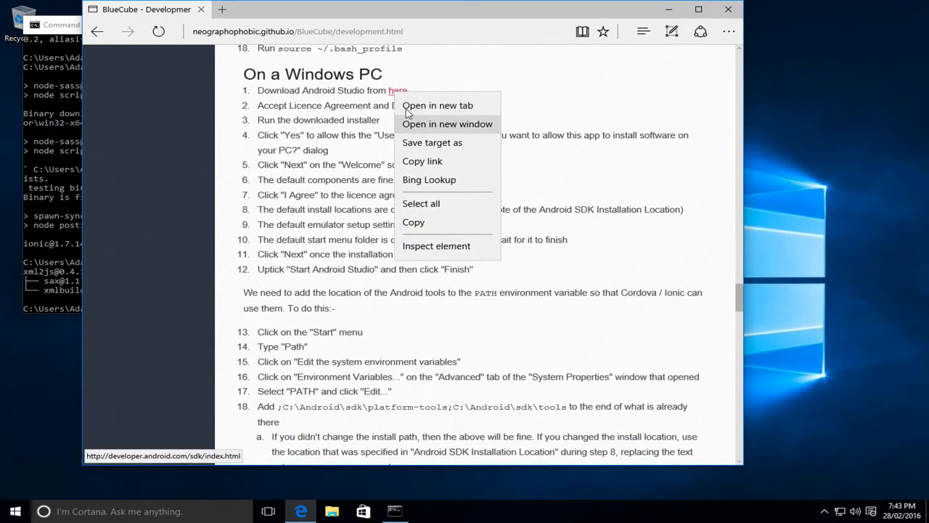
pyautogui.click(437, 105)
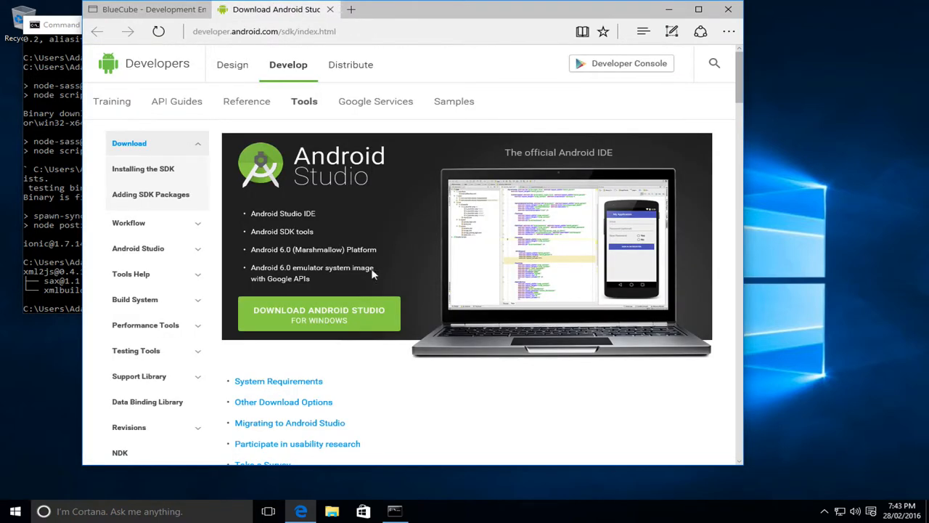
# - Accept Android's licence terms and download the Android Studio Windows installer
pyautogui.click(319, 314)
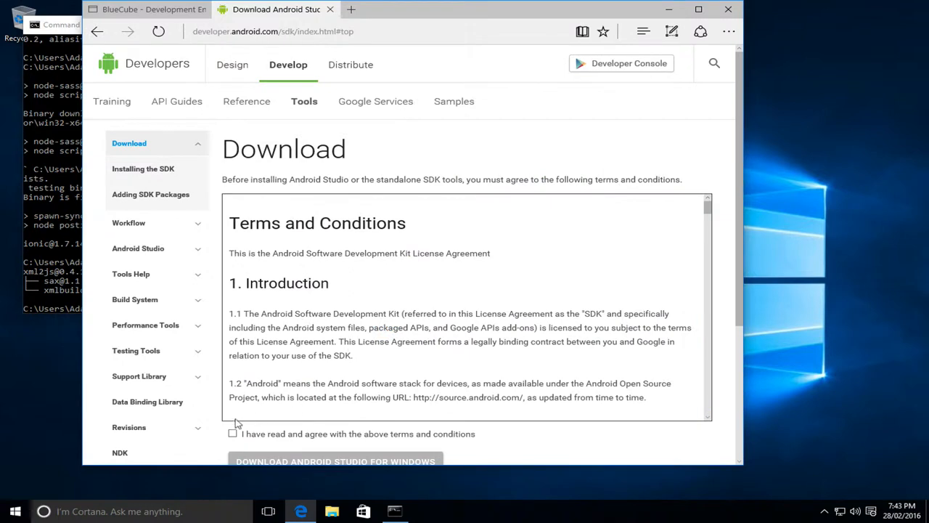
pyautogui.click(232, 432)
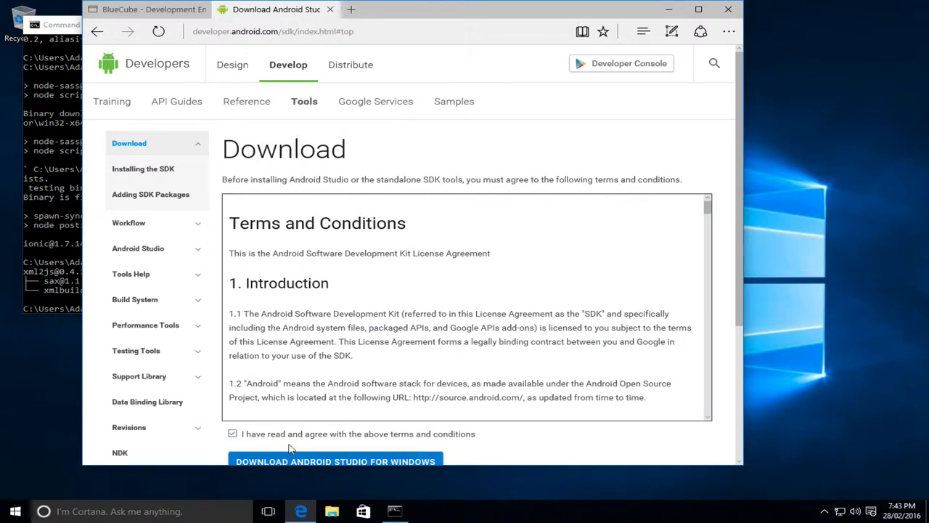
pyautogui.click(334, 462)
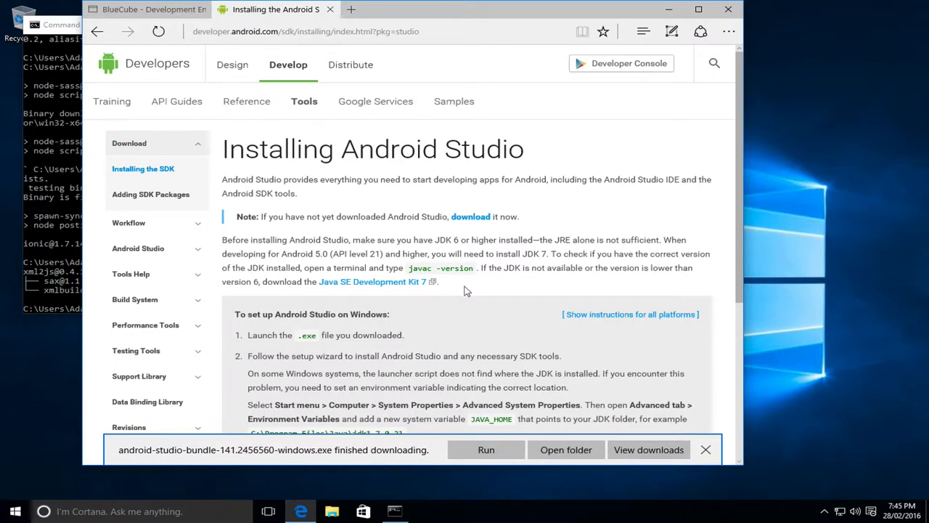
pyautogui.moveTo(498, 415)
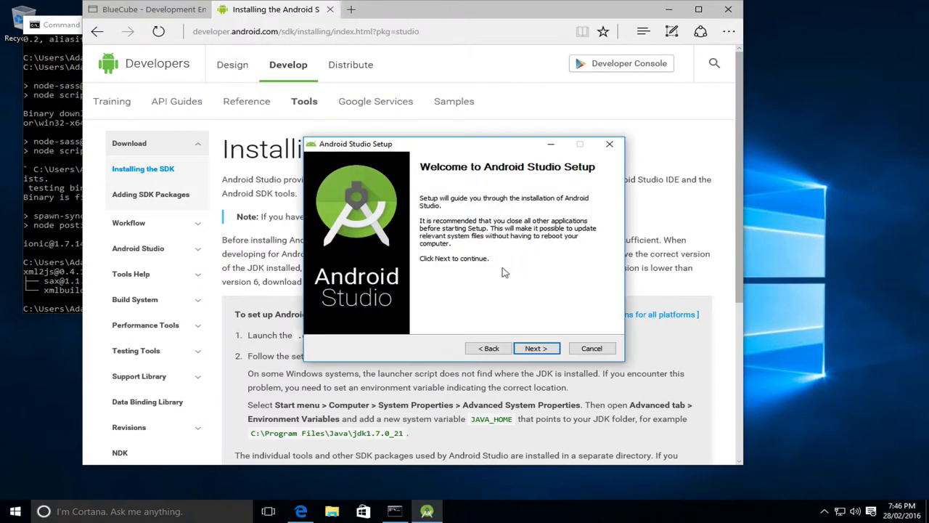
# - Walk the setup wizard with default components, licence agreement and install locations
pyautogui.click(536, 348)
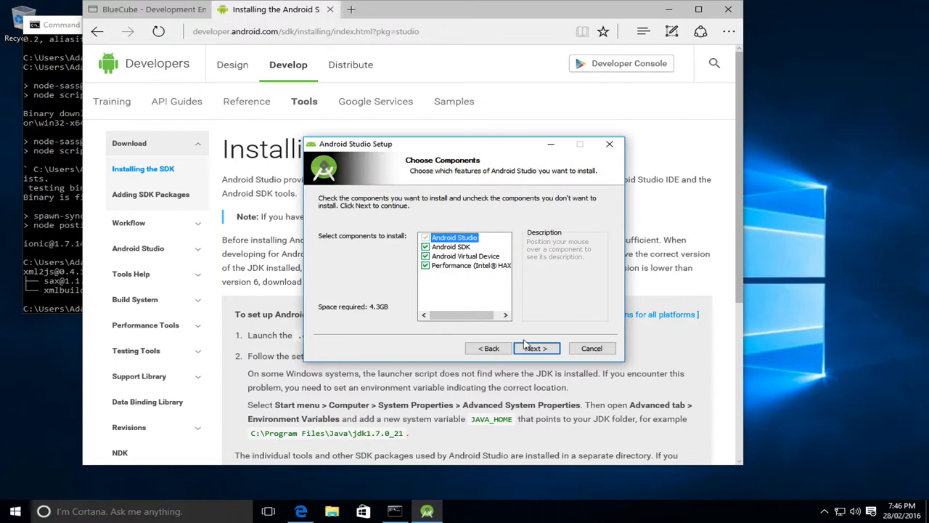
pyautogui.click(536, 349)
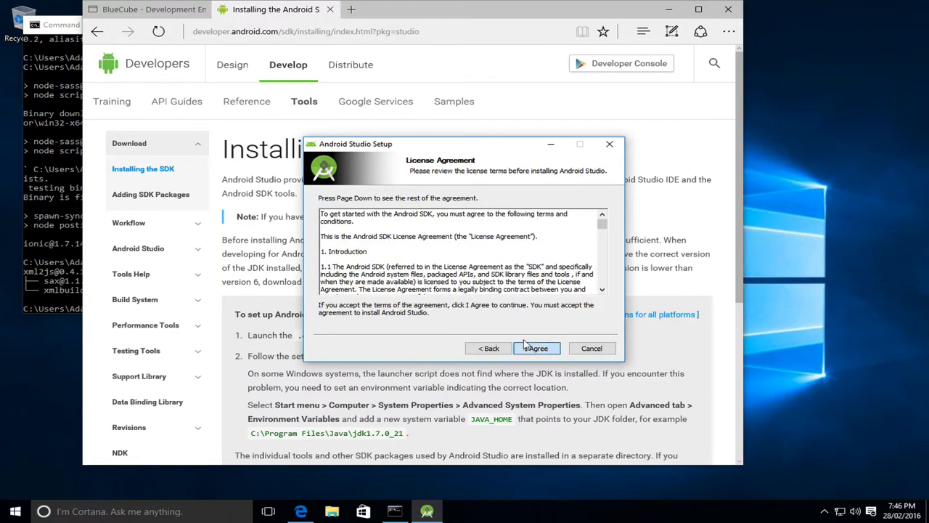
pyautogui.click(537, 348)
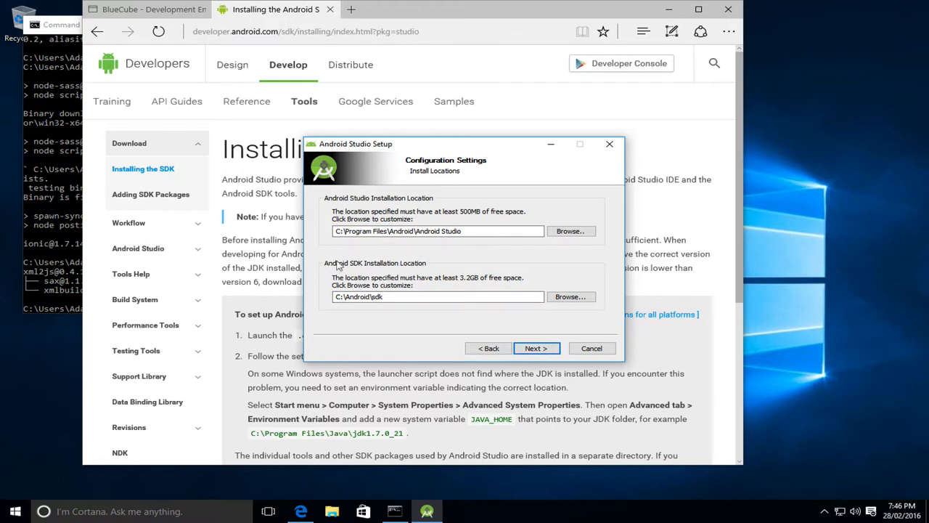
pyautogui.moveTo(395, 262)
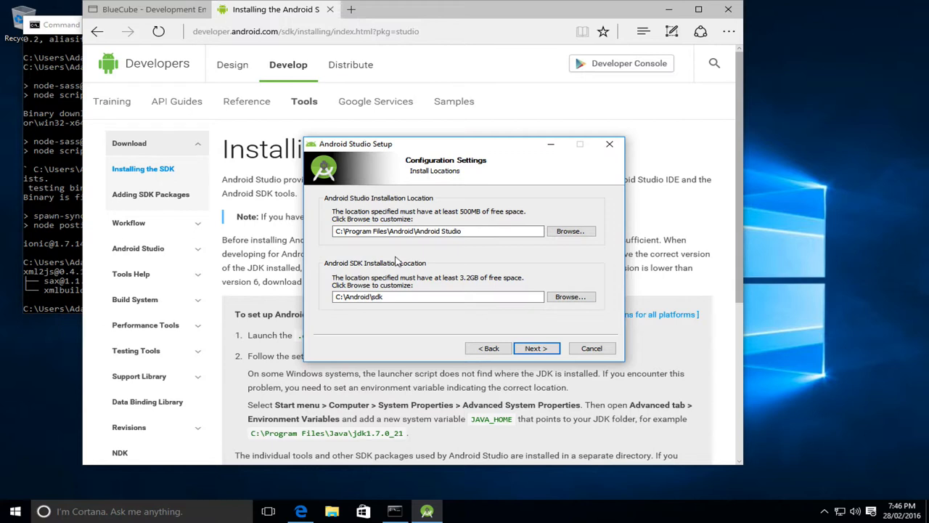
pyautogui.moveTo(538, 349)
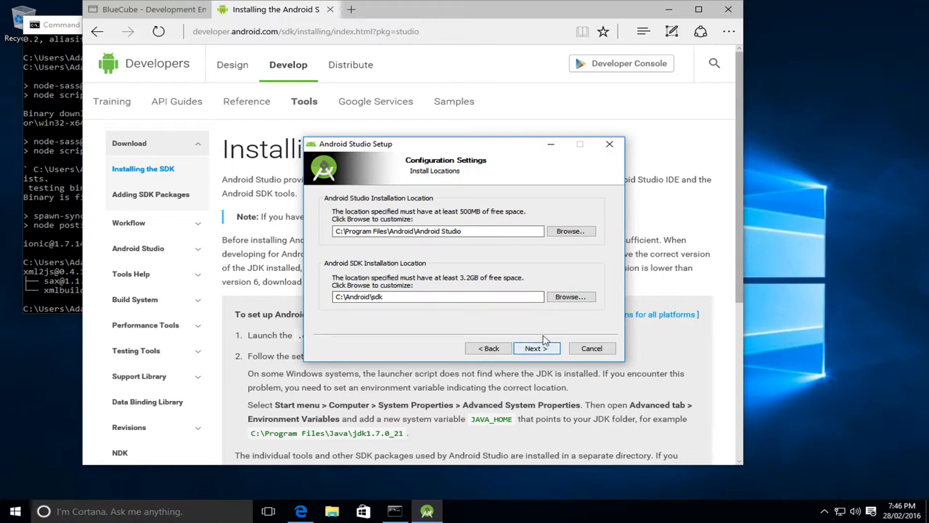
pyautogui.click(534, 348)
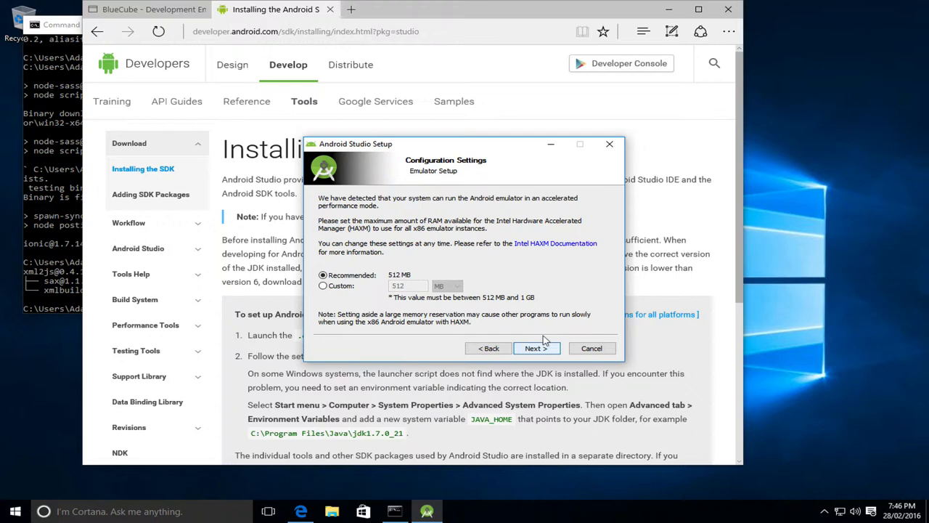
# - Keep the recommended emulator memory and Start Menu folder, install, and finish the wizard
pyautogui.click(536, 349)
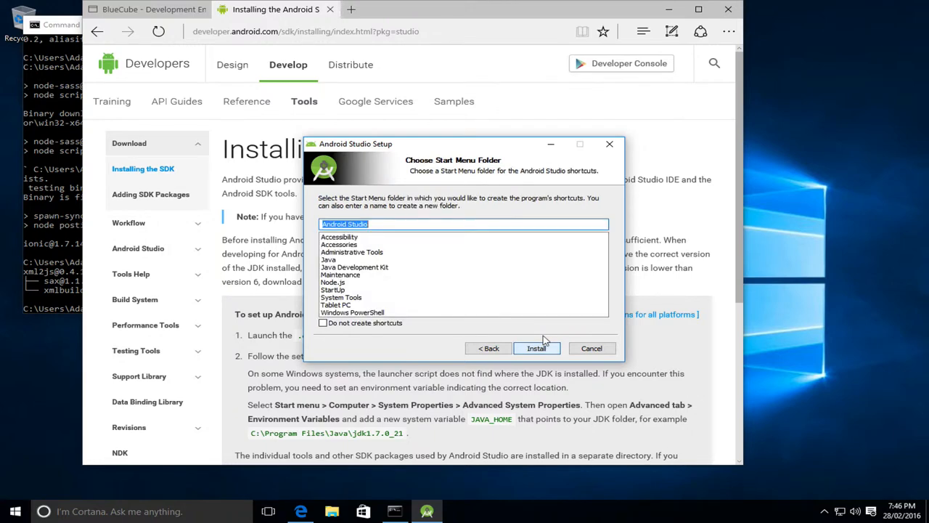
pyautogui.click(536, 348)
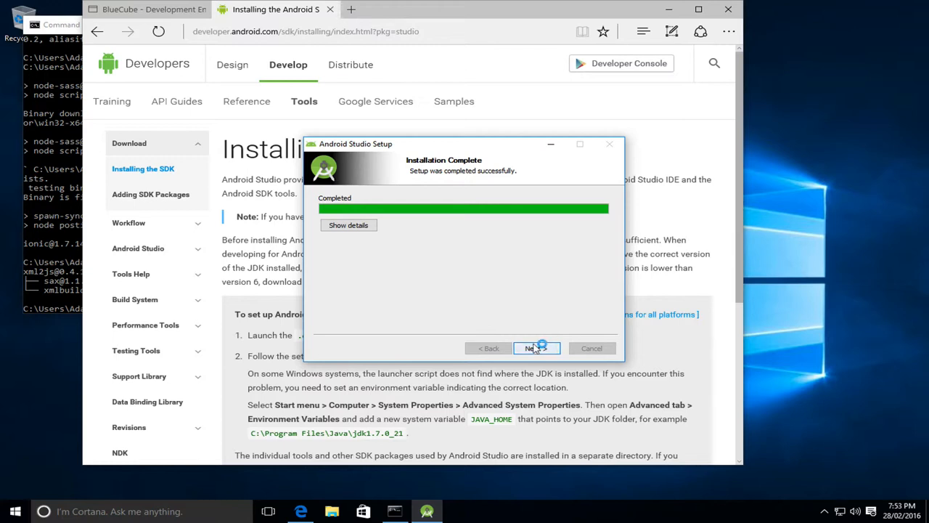
pyautogui.click(534, 348)
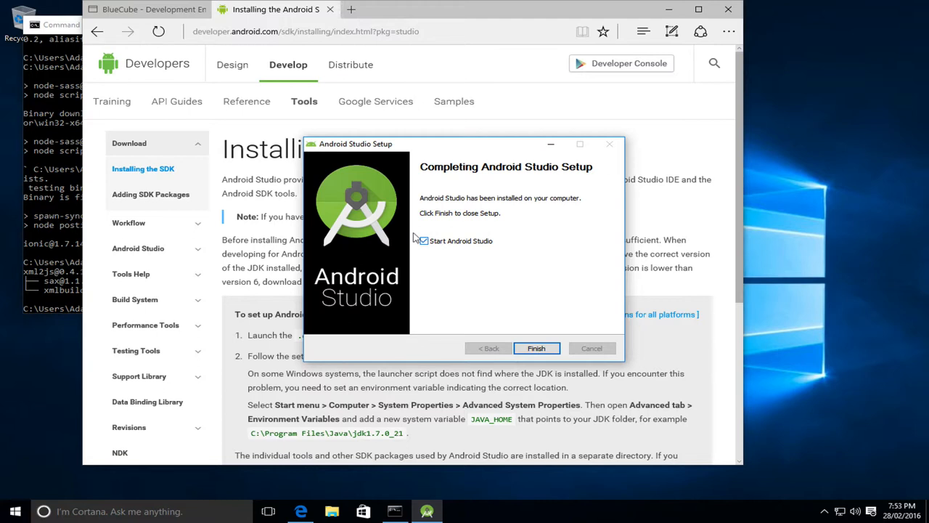
pyautogui.click(535, 348)
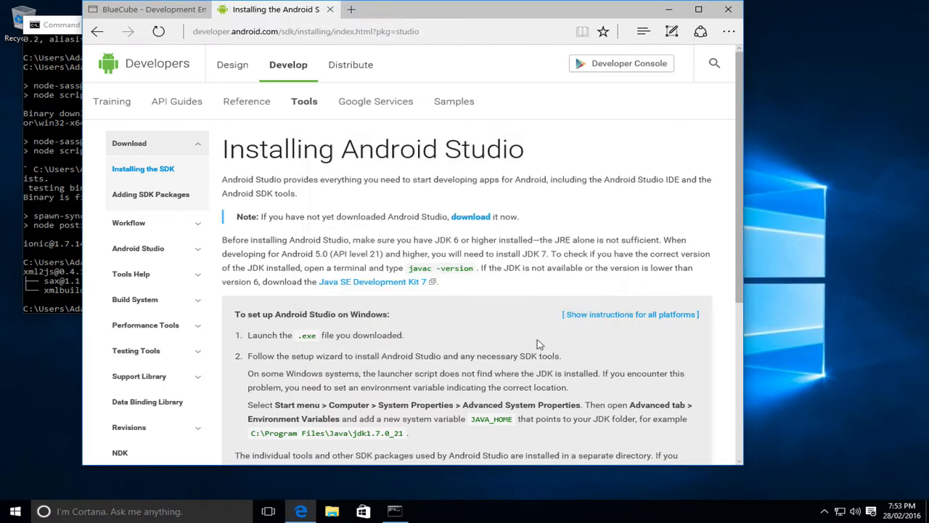
# - Return to the guide's PATH steps and reach System Properties via a Start search for 'path'
pyautogui.scroll(-3)
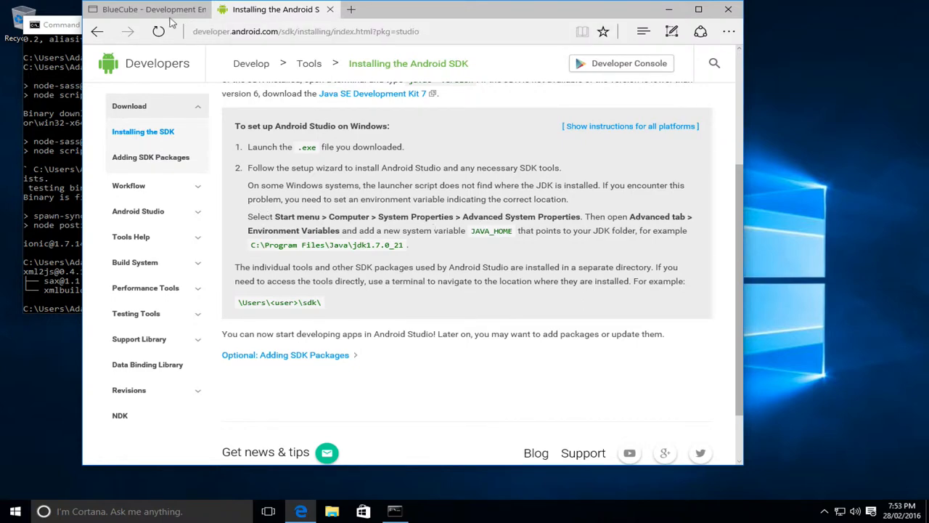
pyautogui.click(146, 9)
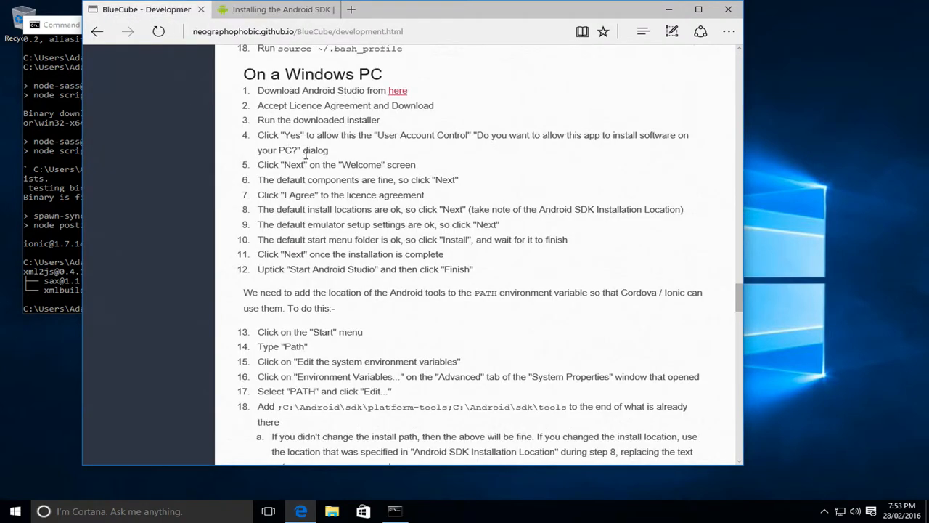
pyautogui.moveTo(465, 256)
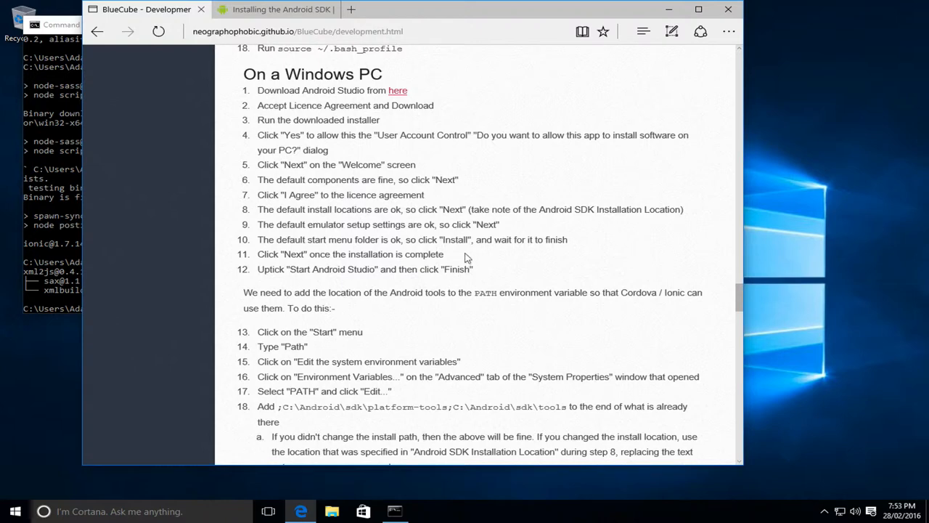
pyautogui.scroll(-3)
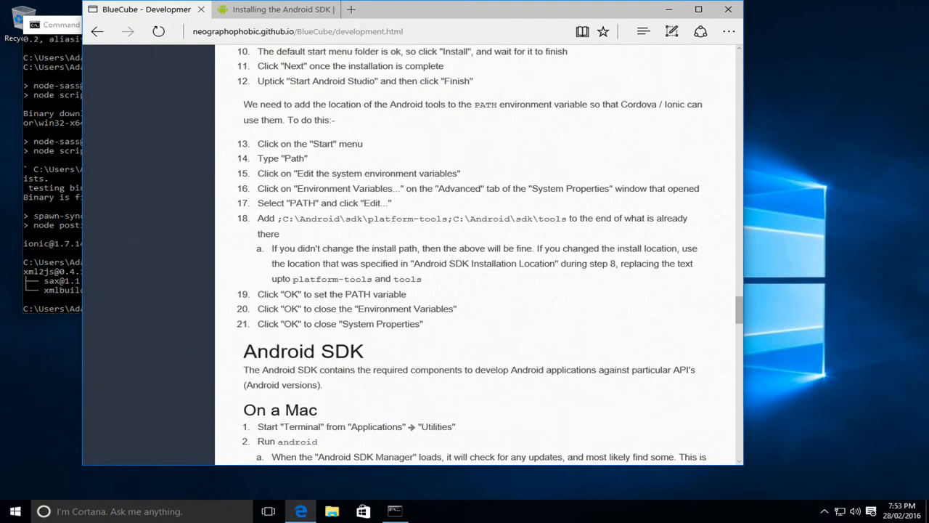
pyautogui.click(14, 512)
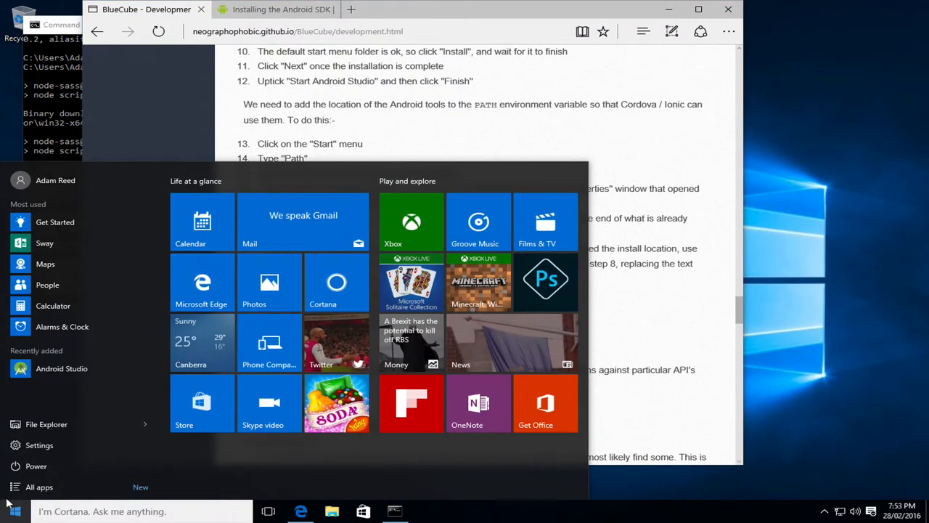
pyautogui.write('path')
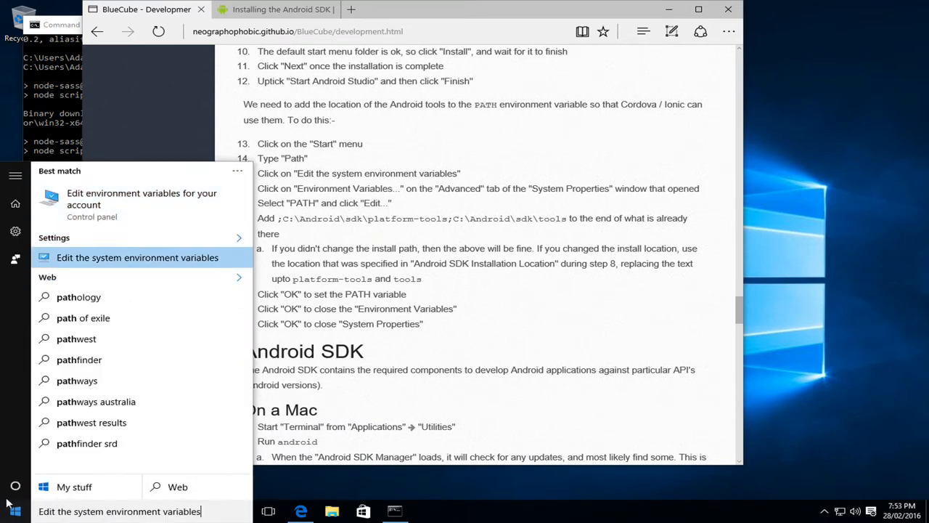
pyautogui.click(137, 257)
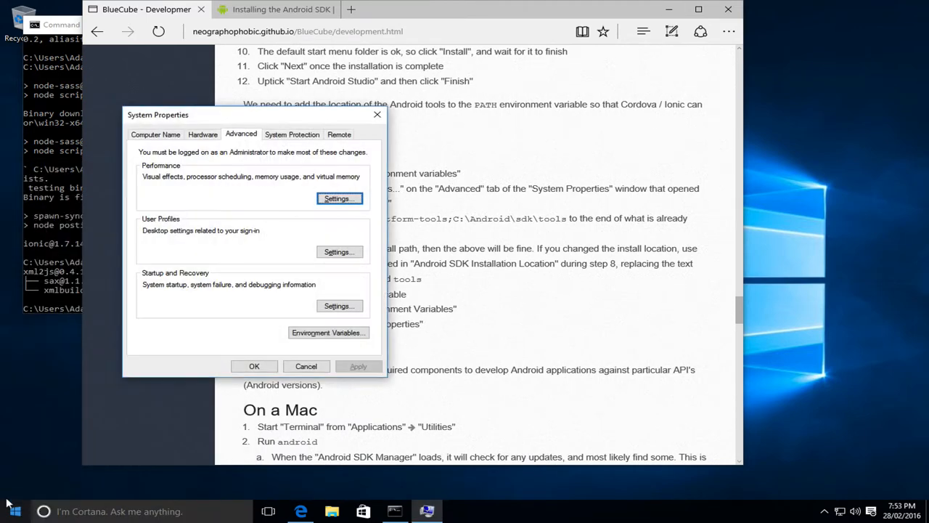
# - Append C:\Android\sdk\platform-tools;C:\Android\sdk\tools from the guide to the user PATH and confirm
pyautogui.click(328, 332)
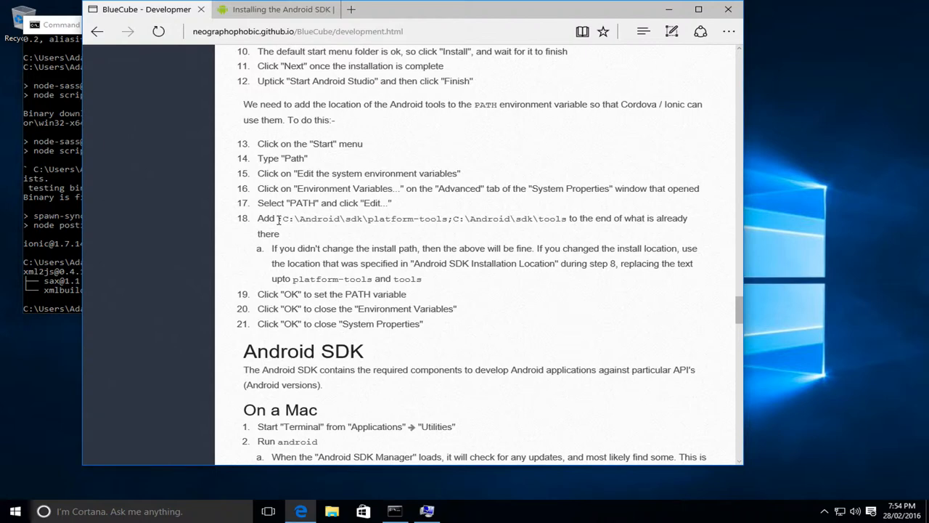
pyautogui.doubleClick(305, 218)
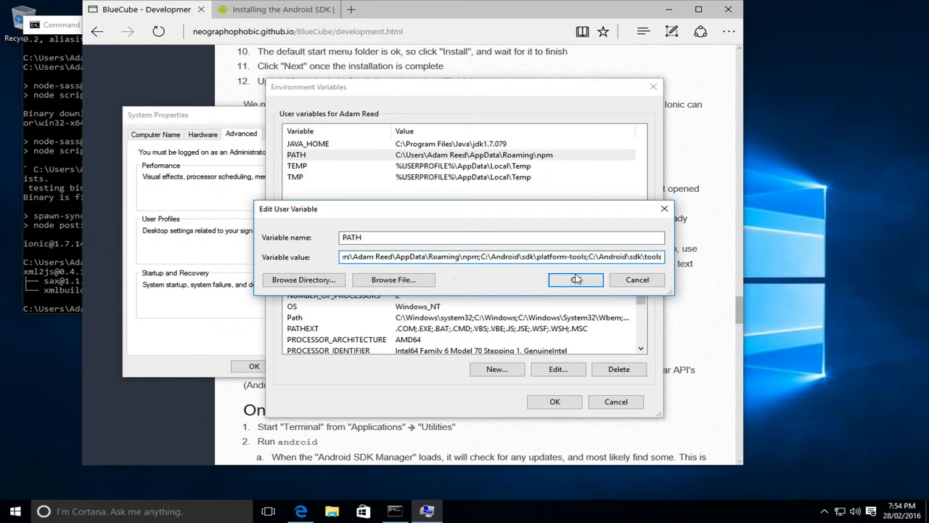
pyautogui.click(576, 279)
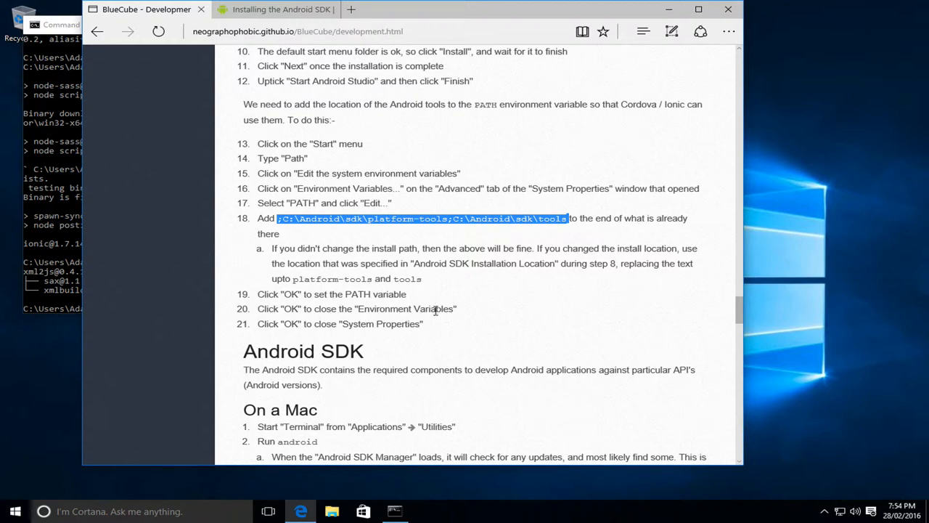
pyautogui.moveTo(447, 264)
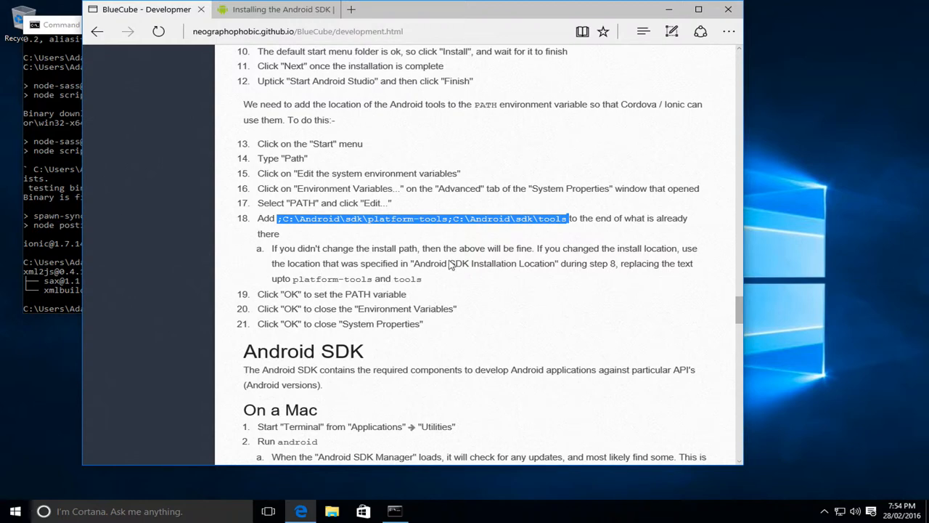
# - Review the 'On a Windows PC' SDK steps and swap the old Command Prompt for a fresh one
pyautogui.scroll(-3)
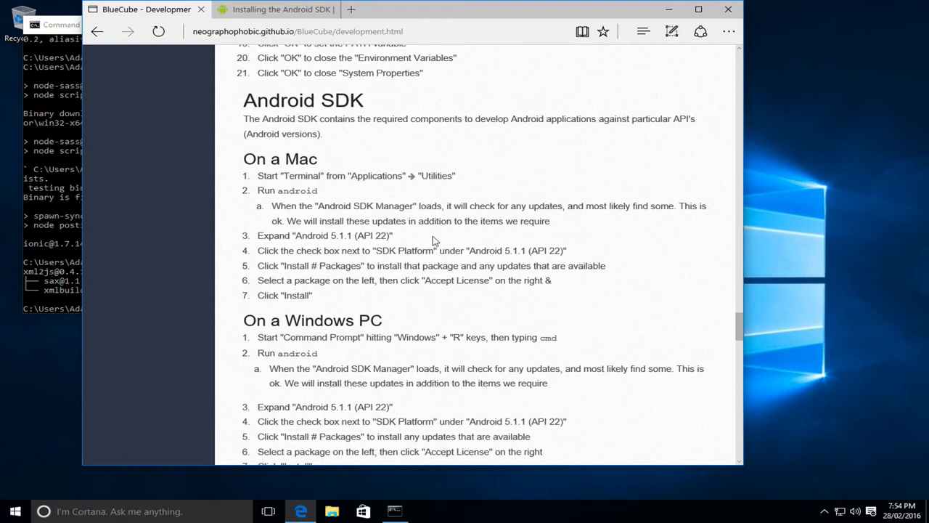
pyautogui.scroll(-3)
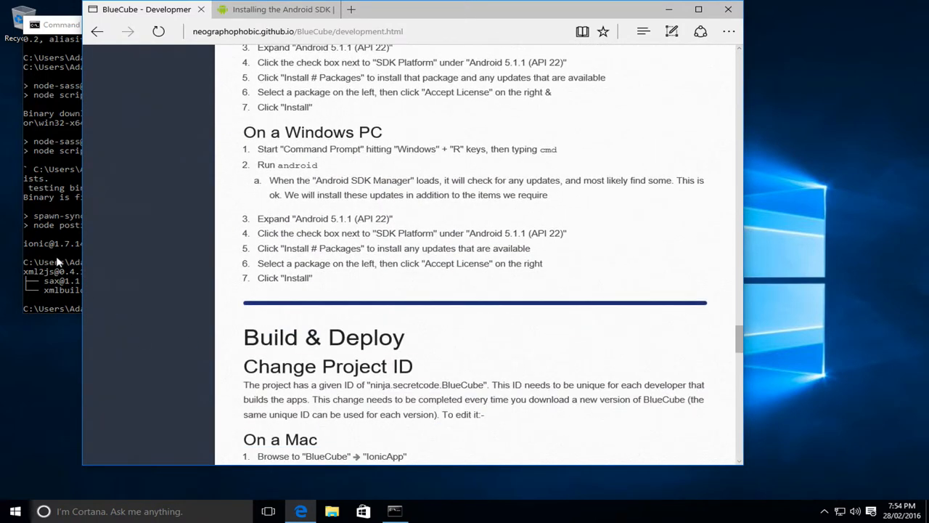
pyautogui.click(395, 512)
pyautogui.write('android')
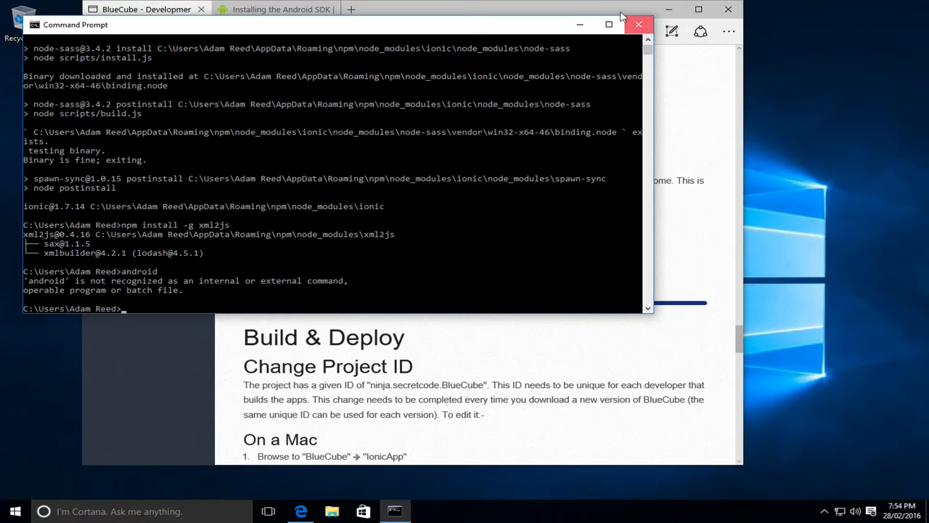
pyautogui.click(15, 511)
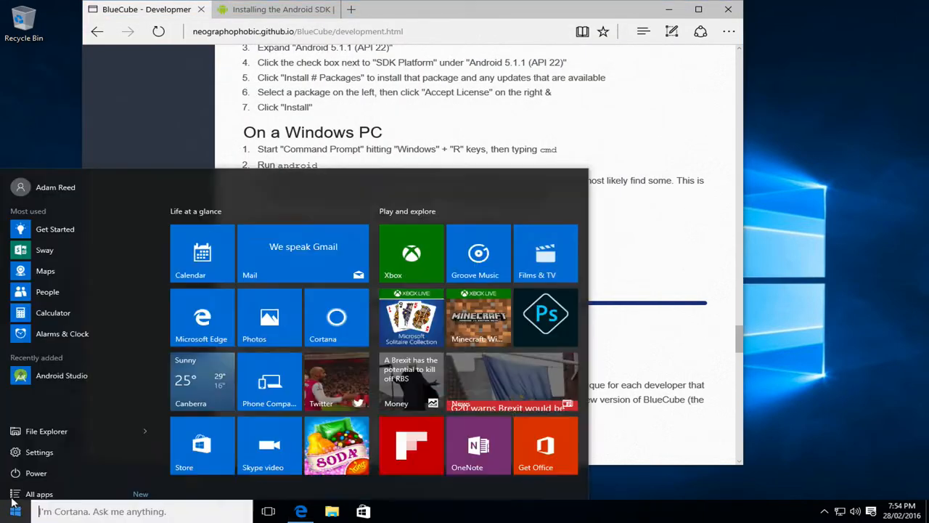
pyautogui.click(15, 511)
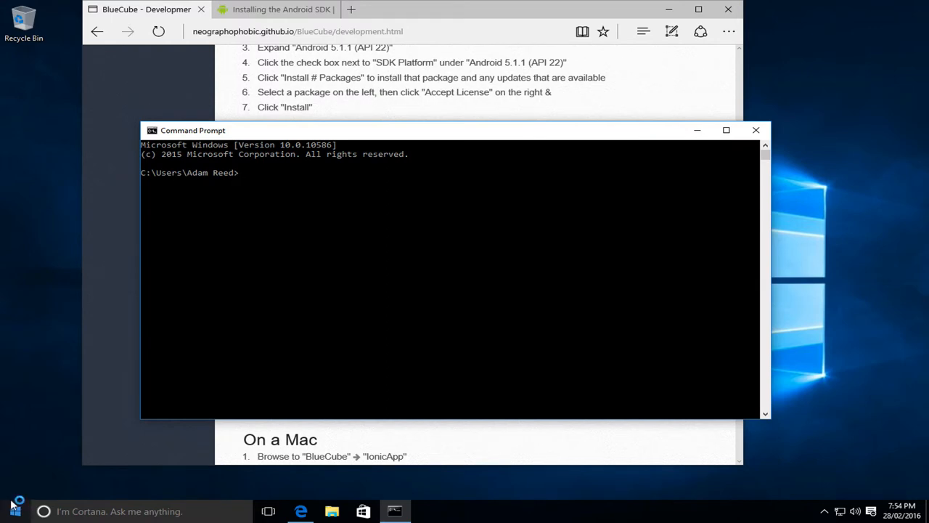
# - Launch the SDK Manager with the android command and expand the Android 5.1.1 (API 22) group
pyautogui.write('android')
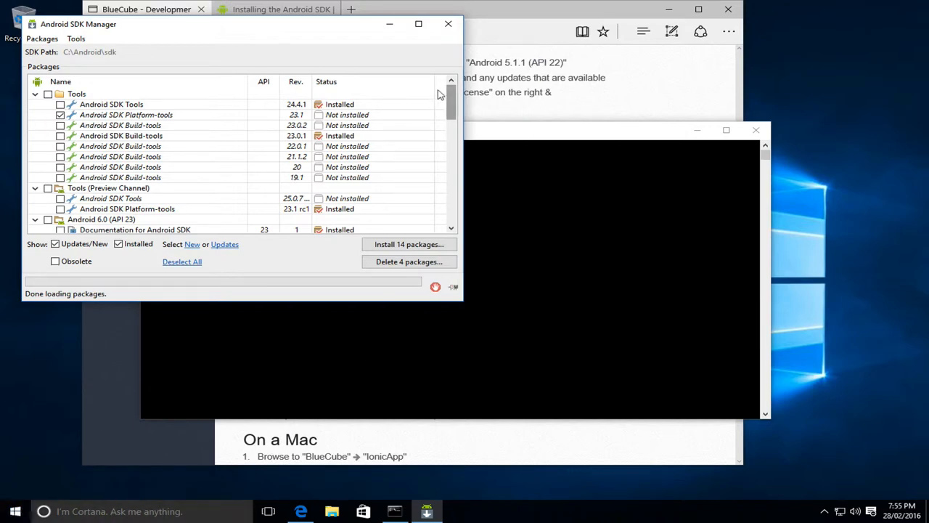
pyautogui.scroll(-3)
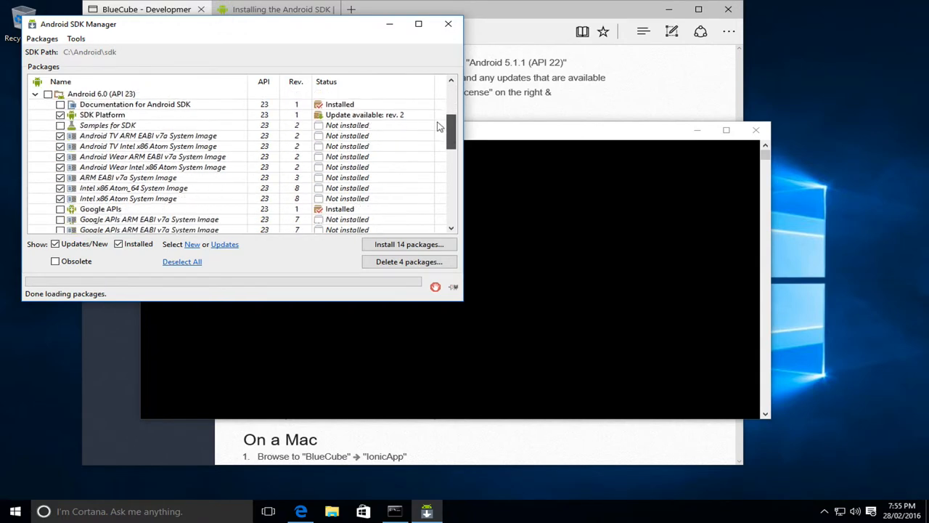
pyautogui.scroll(-3)
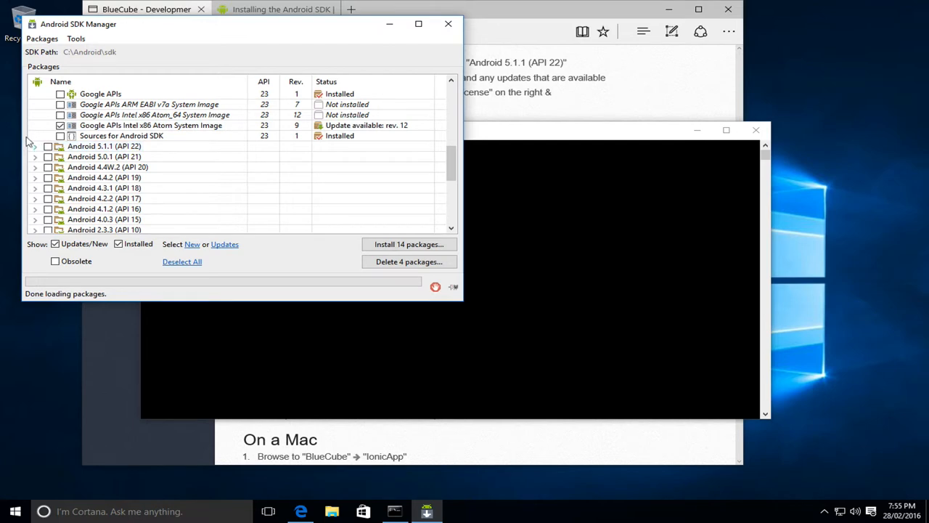
pyautogui.click(35, 145)
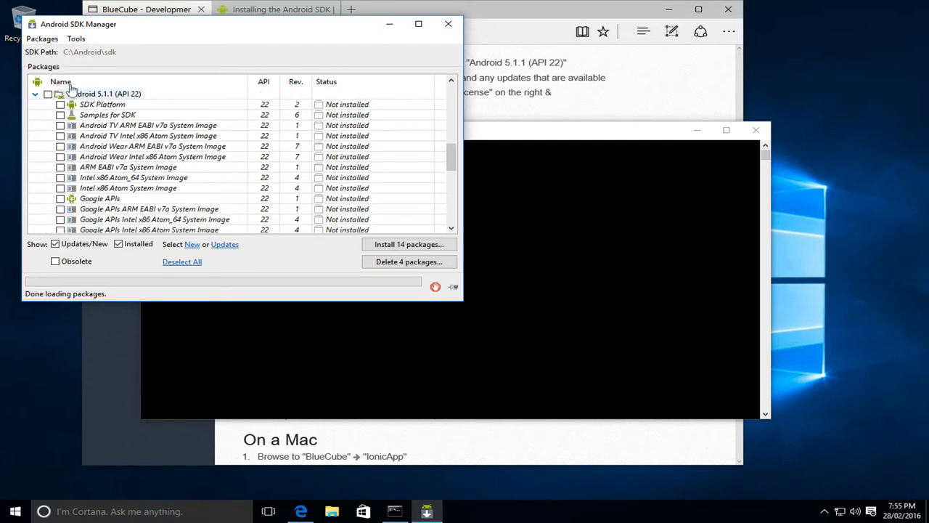
pyautogui.moveTo(101, 95)
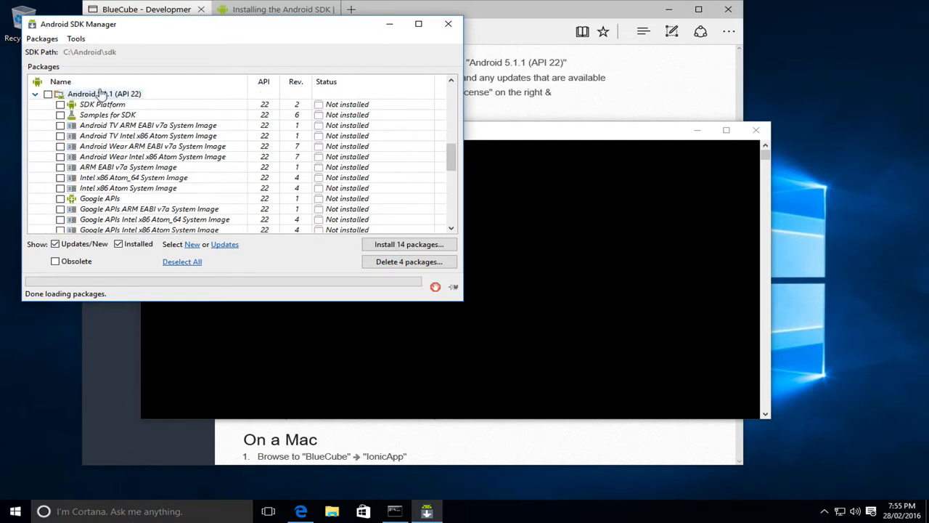
# - Tick the Android 5.1.1 SDK Platform package for installation
pyautogui.click(102, 105)
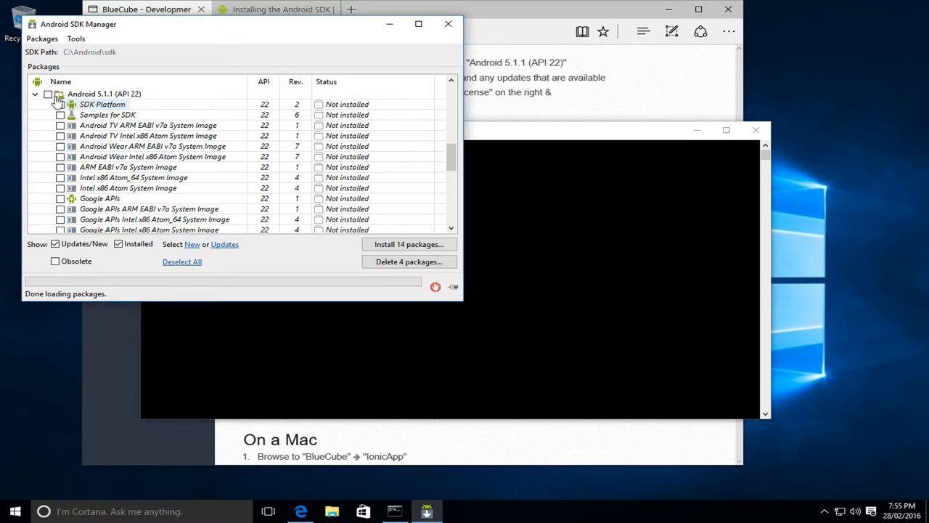
pyautogui.click(61, 105)
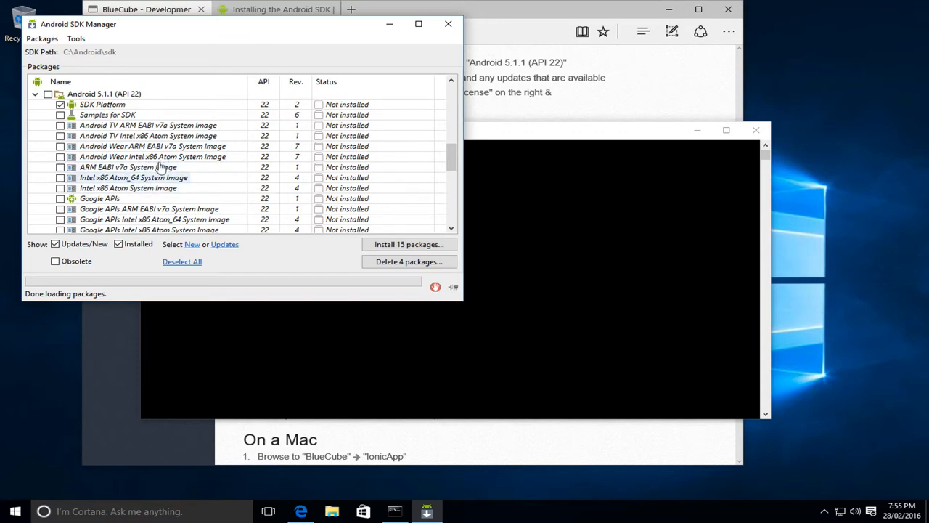
pyautogui.moveTo(160, 167)
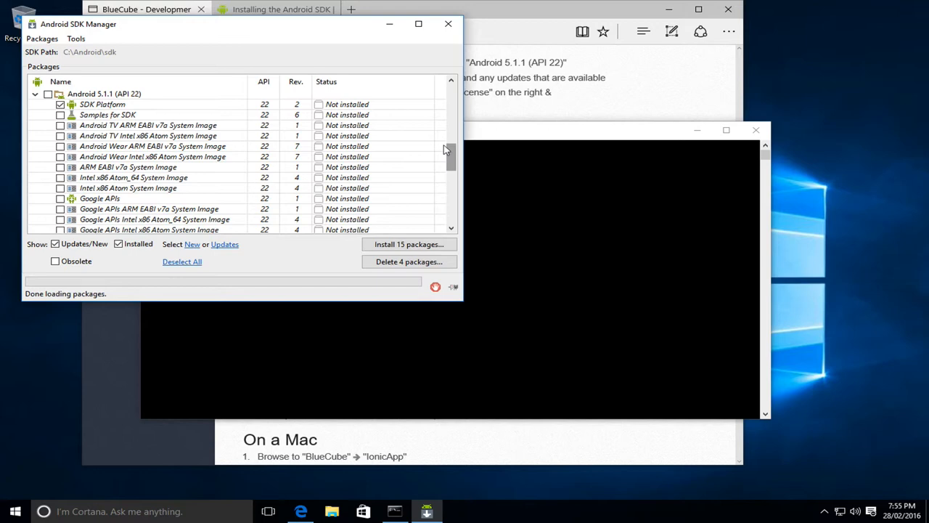
pyautogui.scroll(-3)
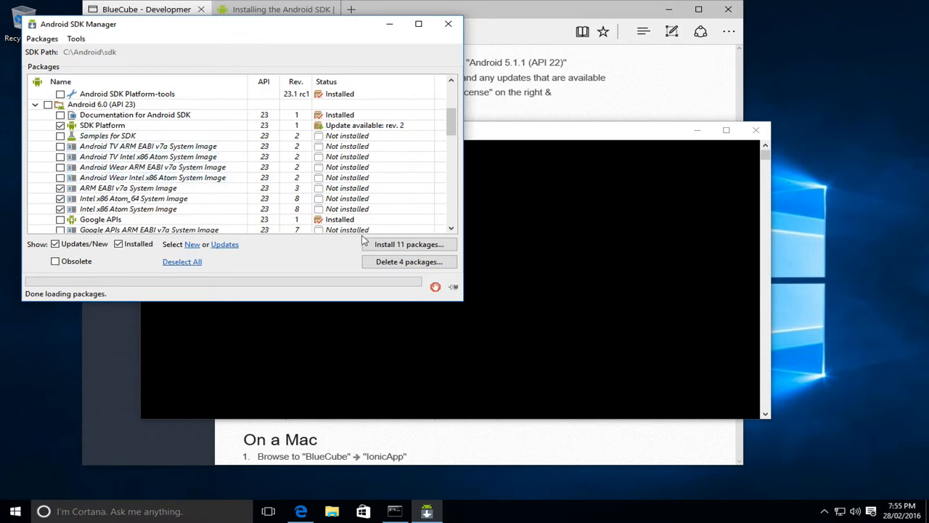
# - Install the marked packages, accepting the Android SDK License for all of them
pyautogui.click(410, 244)
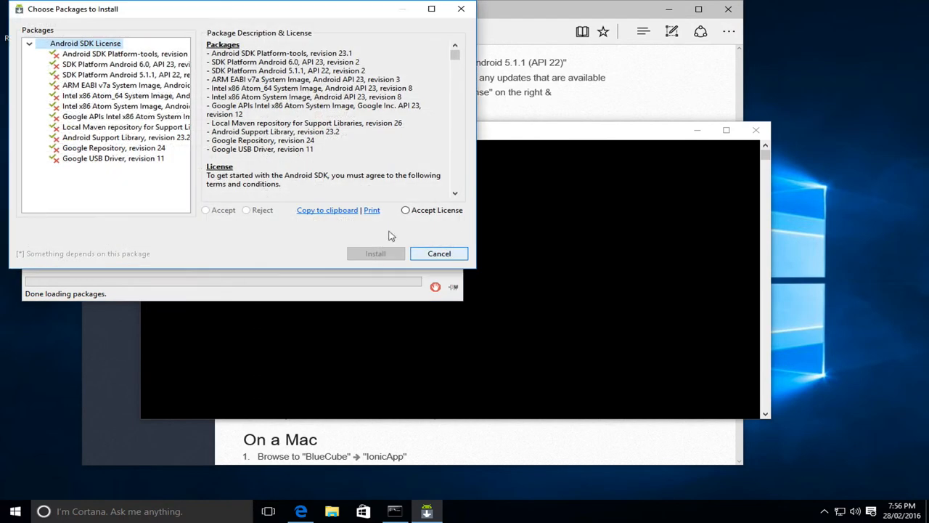
pyautogui.click(84, 43)
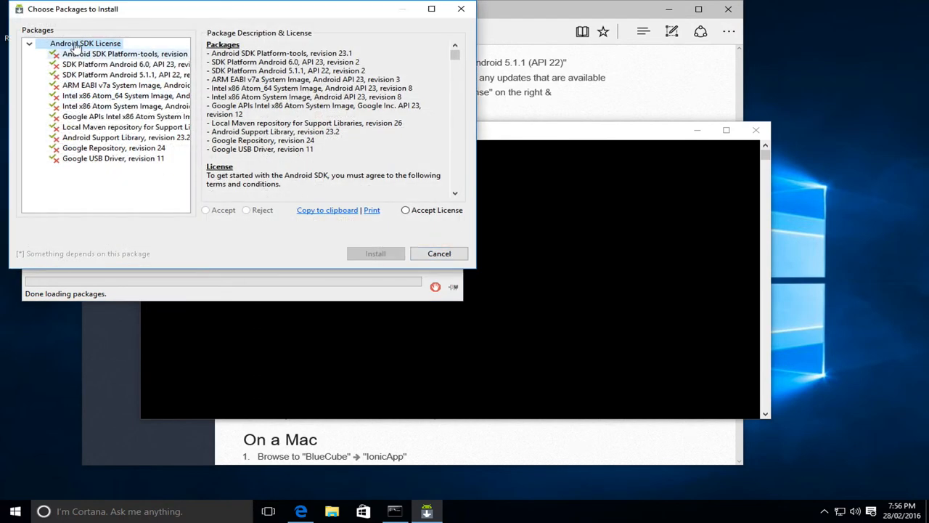
pyautogui.click(125, 54)
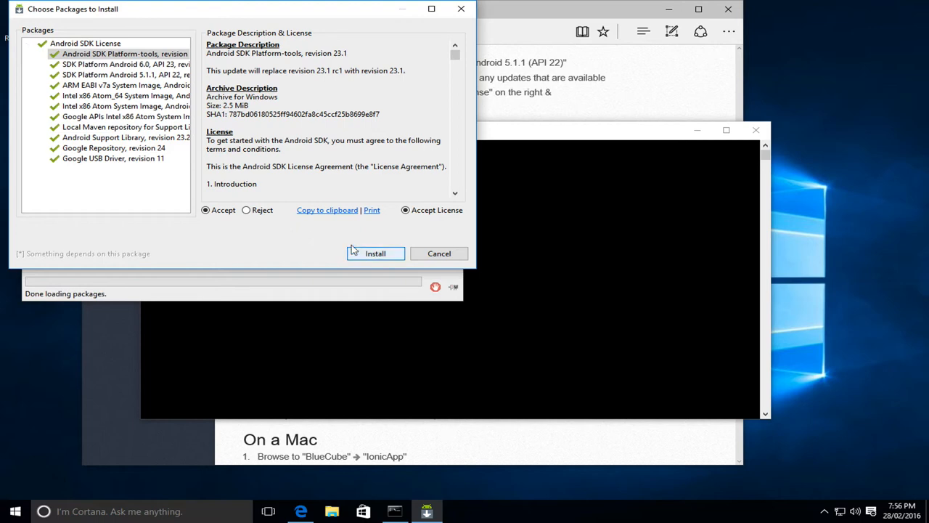
pyautogui.click(375, 252)
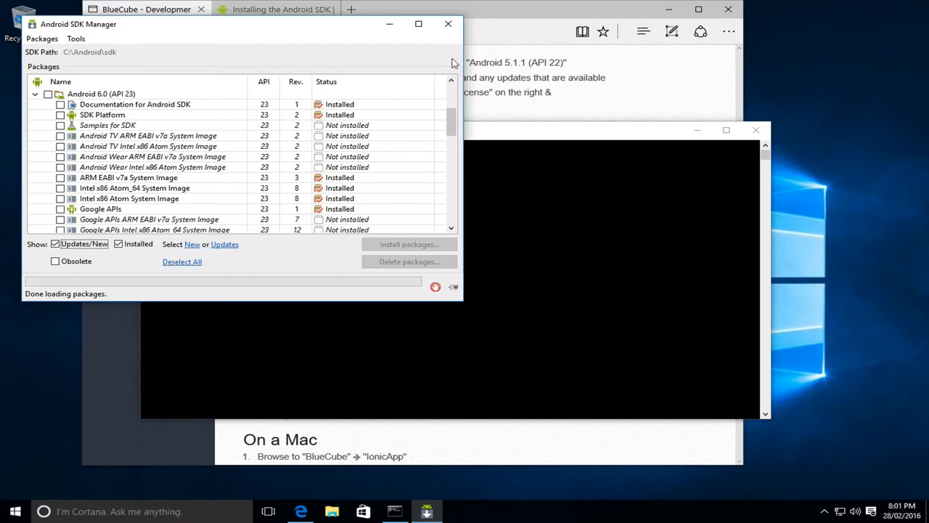
# - Check the installed package list and reach the SDK Manager's Tools menu
pyautogui.scroll(-3)
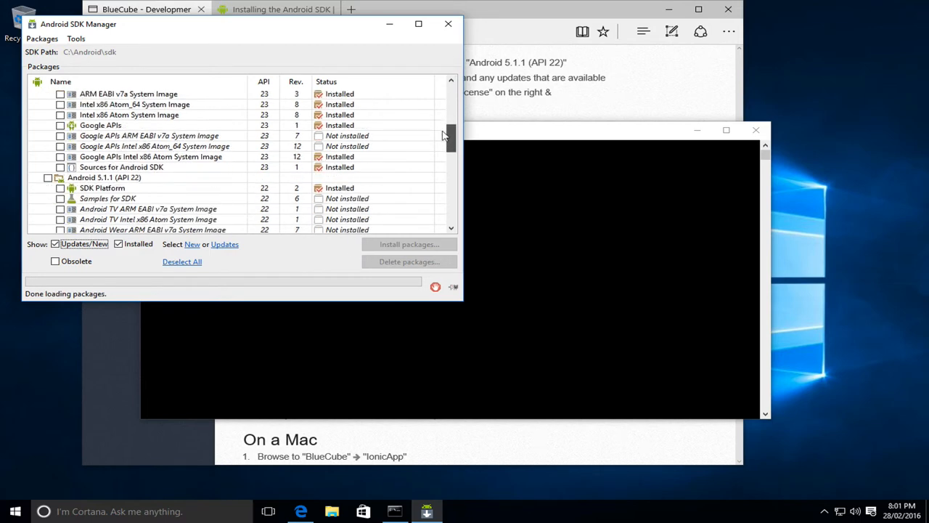
pyautogui.click(46, 177)
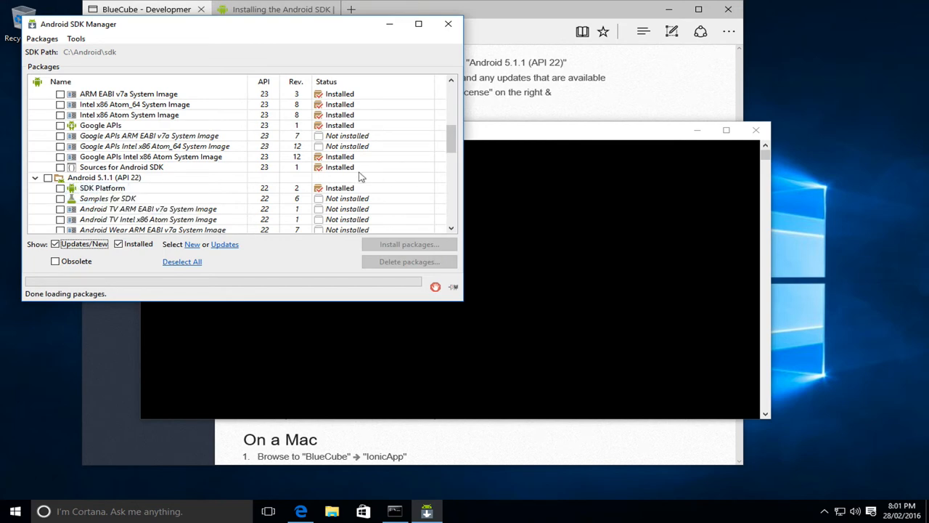
pyautogui.moveTo(362, 177)
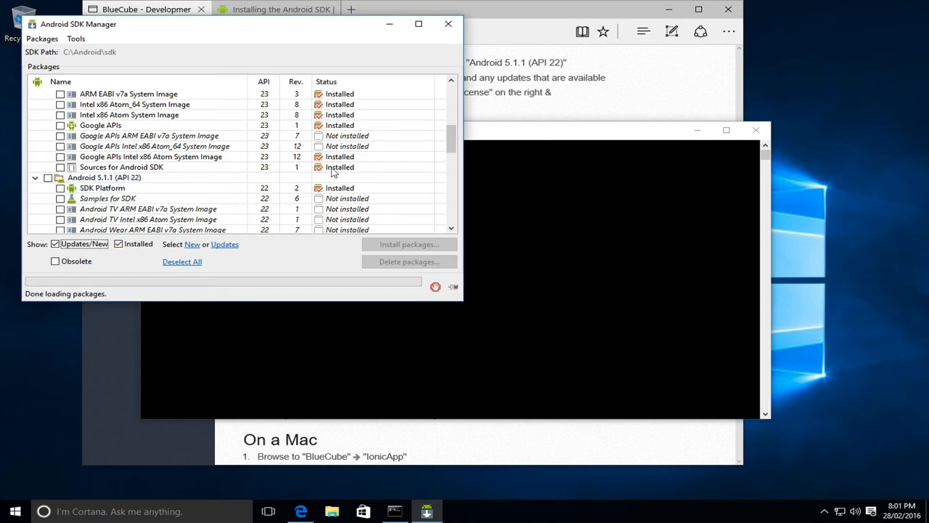
pyautogui.moveTo(378, 187)
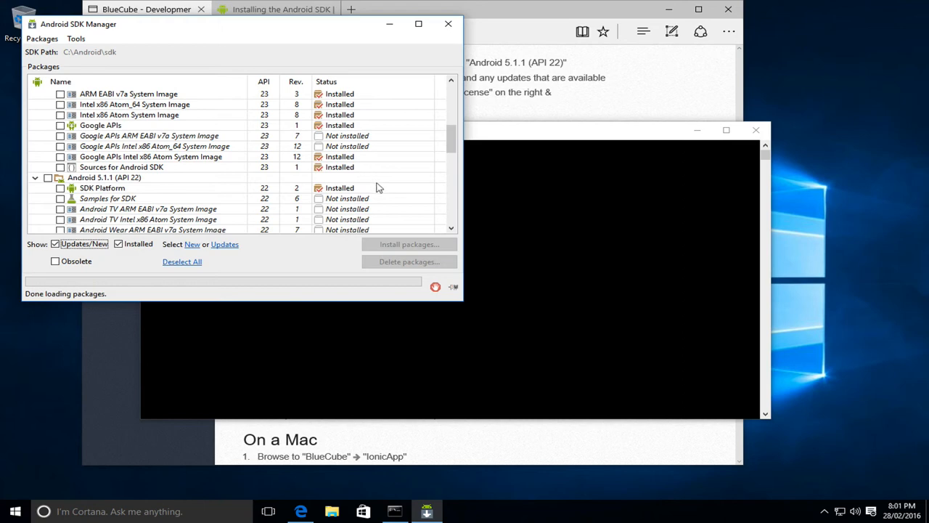
pyautogui.click(76, 38)
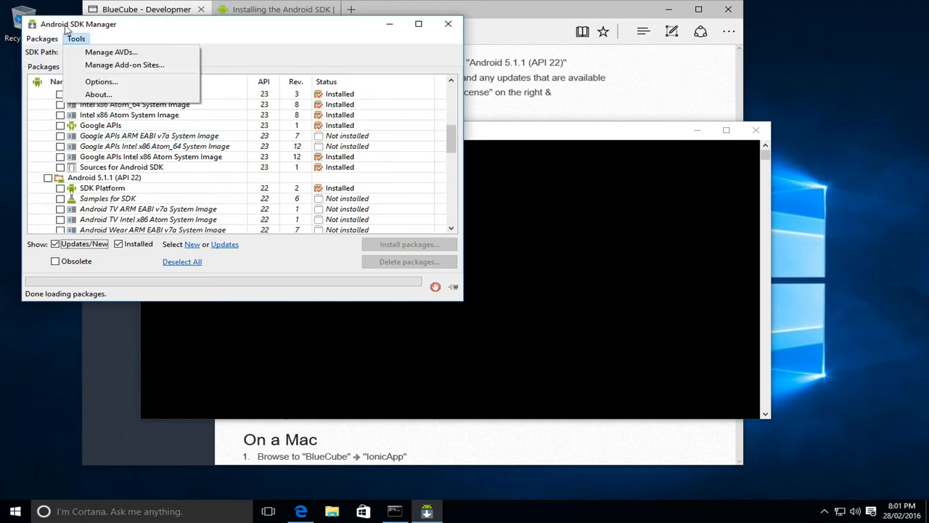